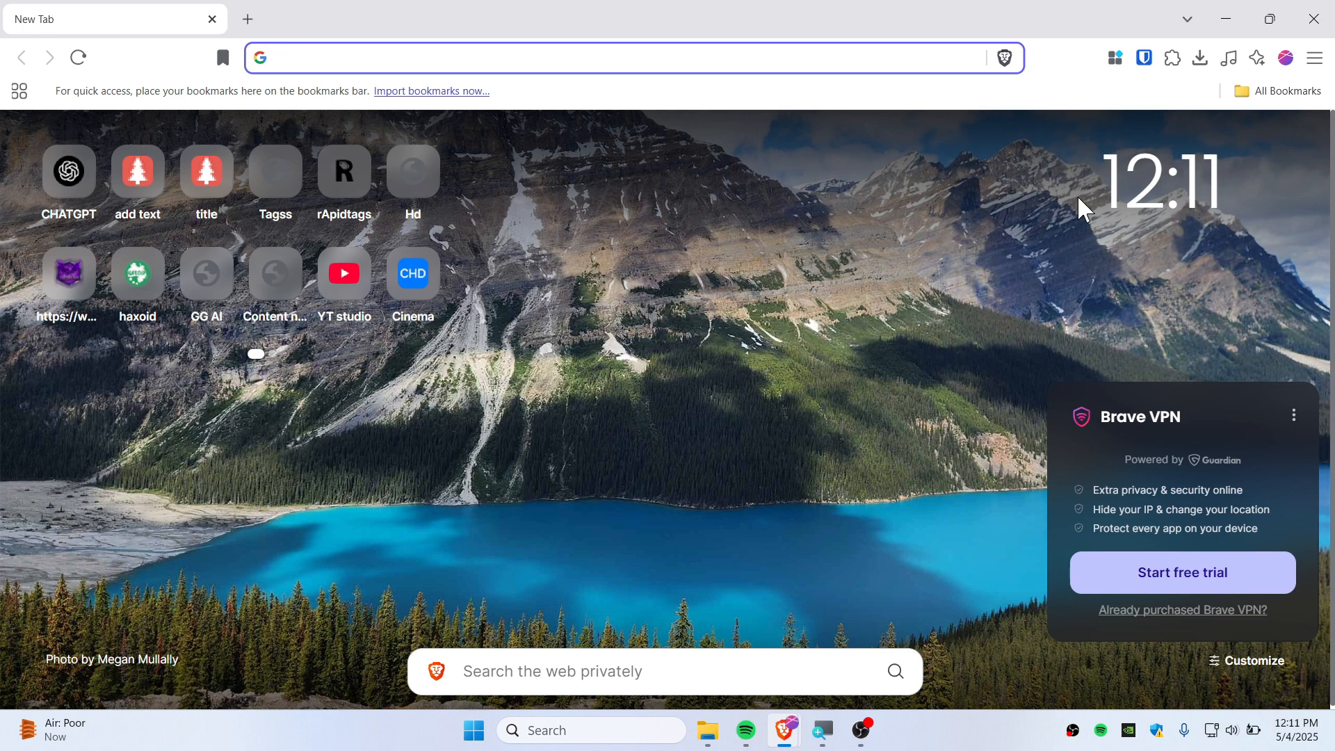
- Search Google for 'ffmpeg' from Brave's address bar and open the ffmpeg.org result
type("ffm")
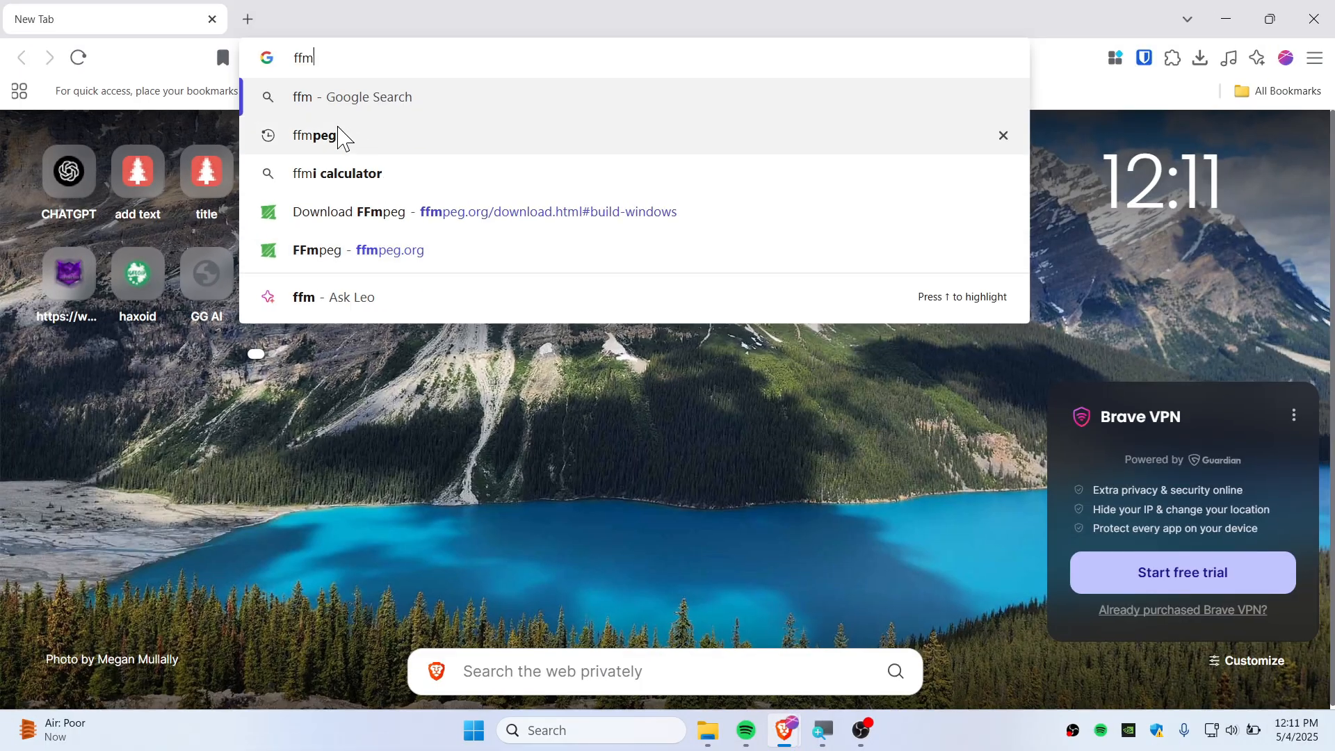
left_click(313, 136)
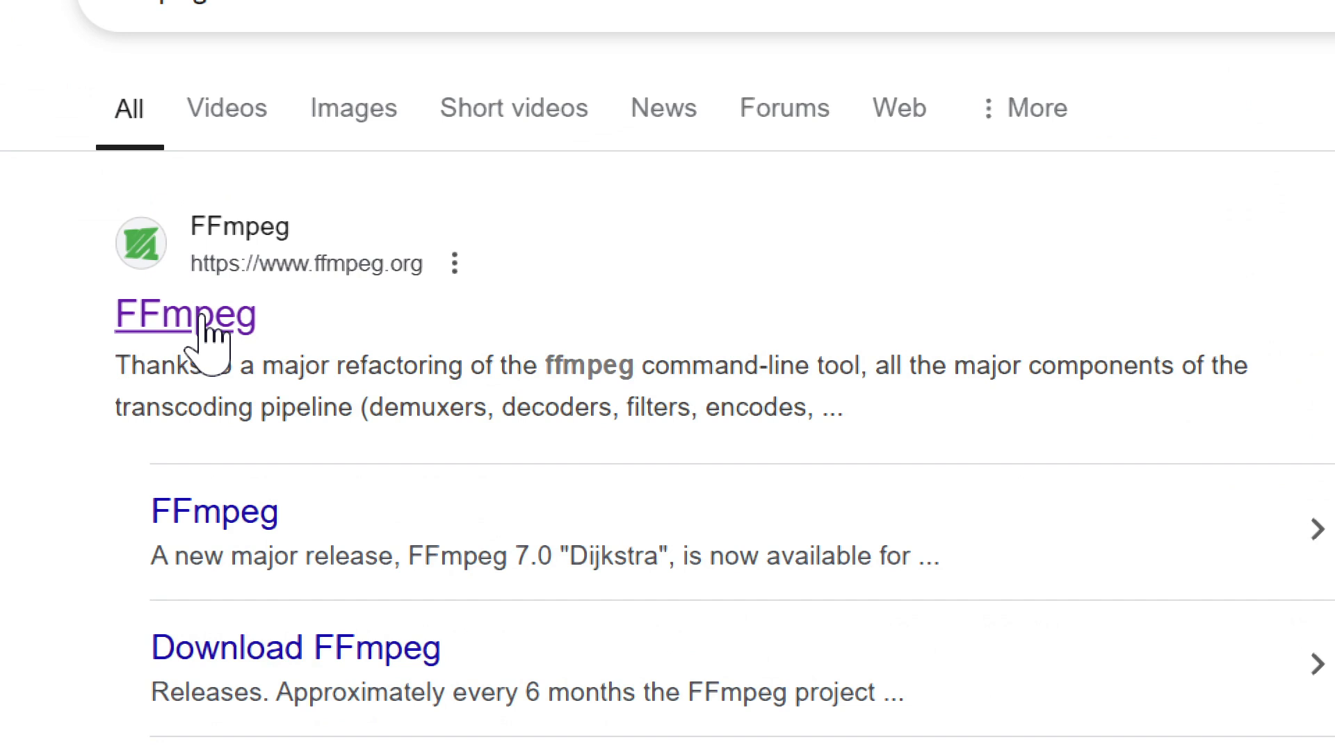
left_click(184, 314)
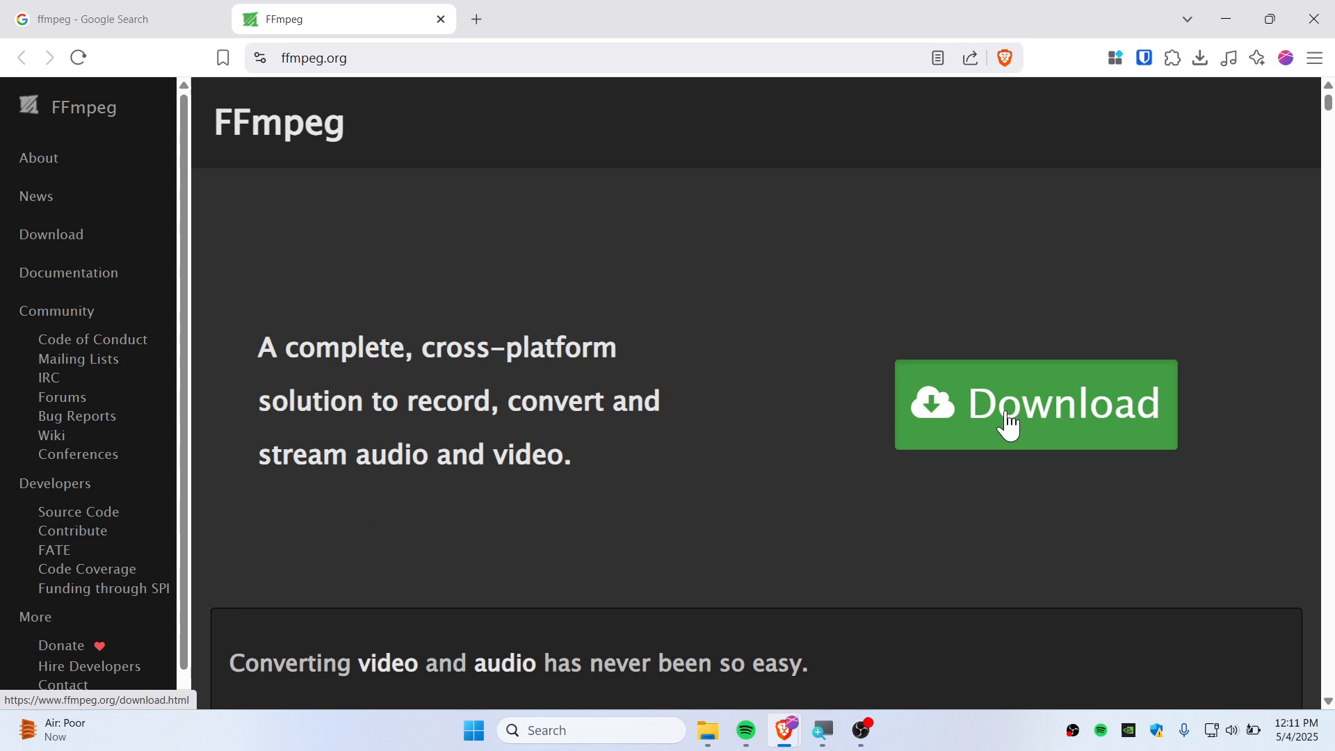
- Open ffmpeg.org's Download page and browse the Windows, Linux and macOS build options
left_click(1036, 405)
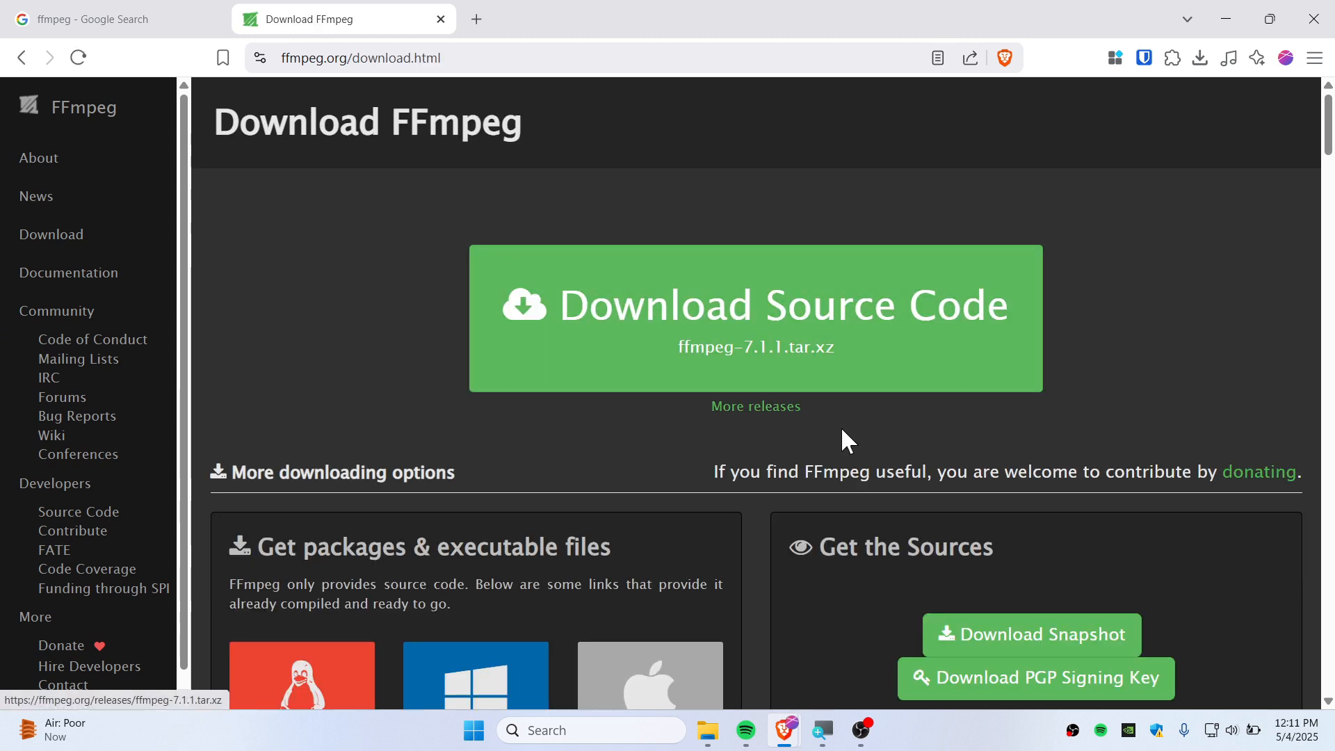
scroll("down", 3)
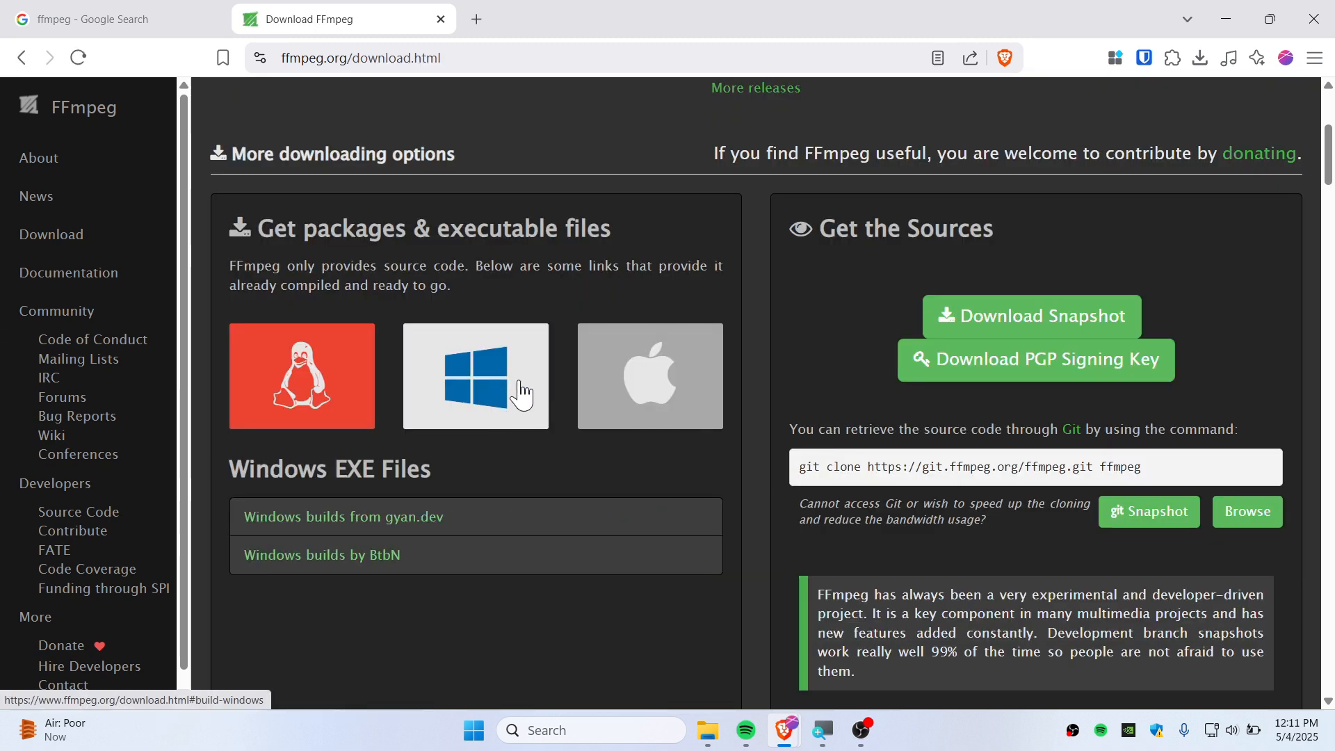
left_click(301, 376)
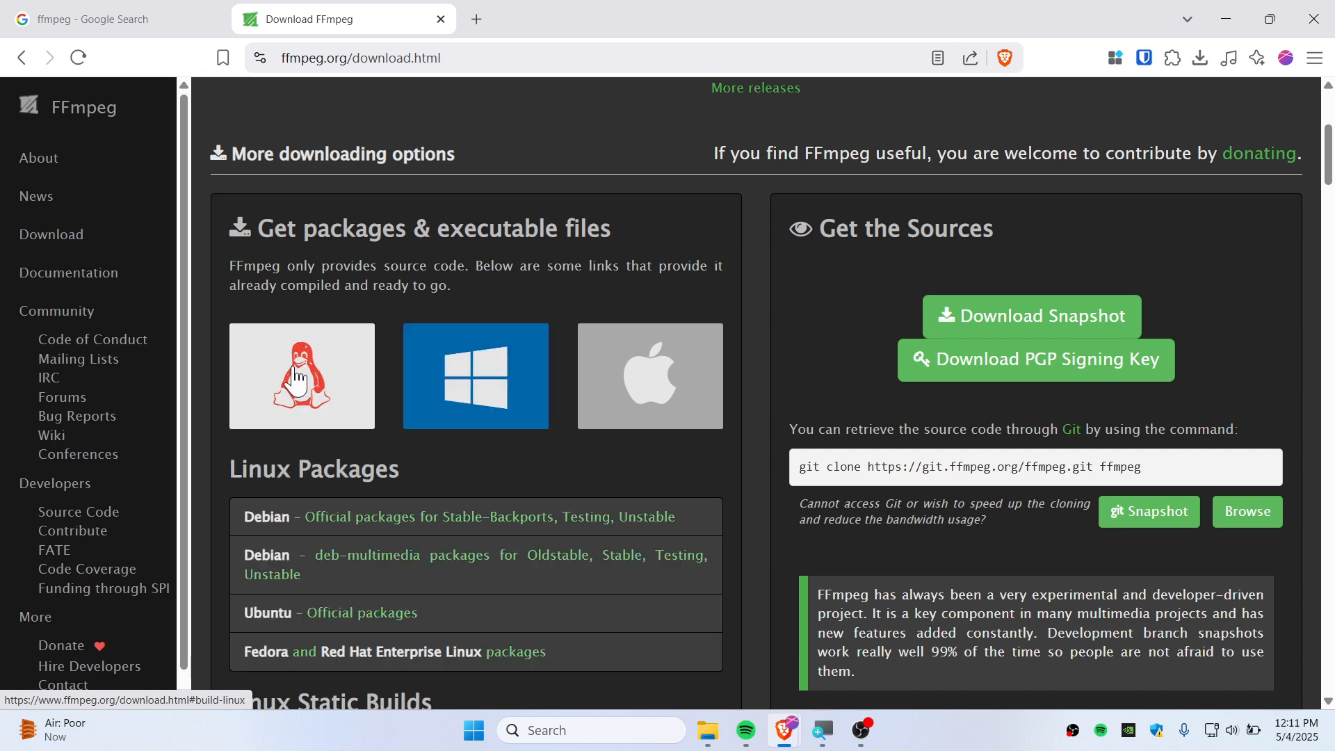
left_click(650, 376)
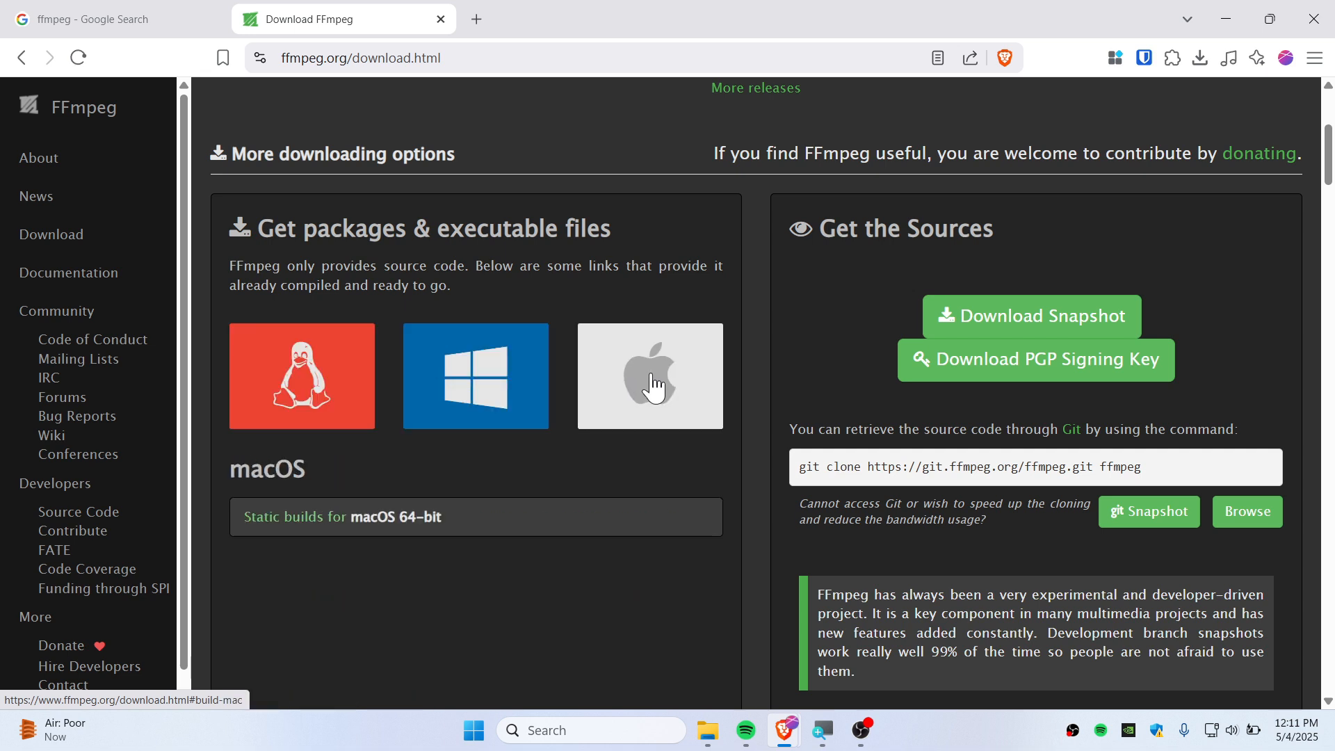
left_click(475, 376)
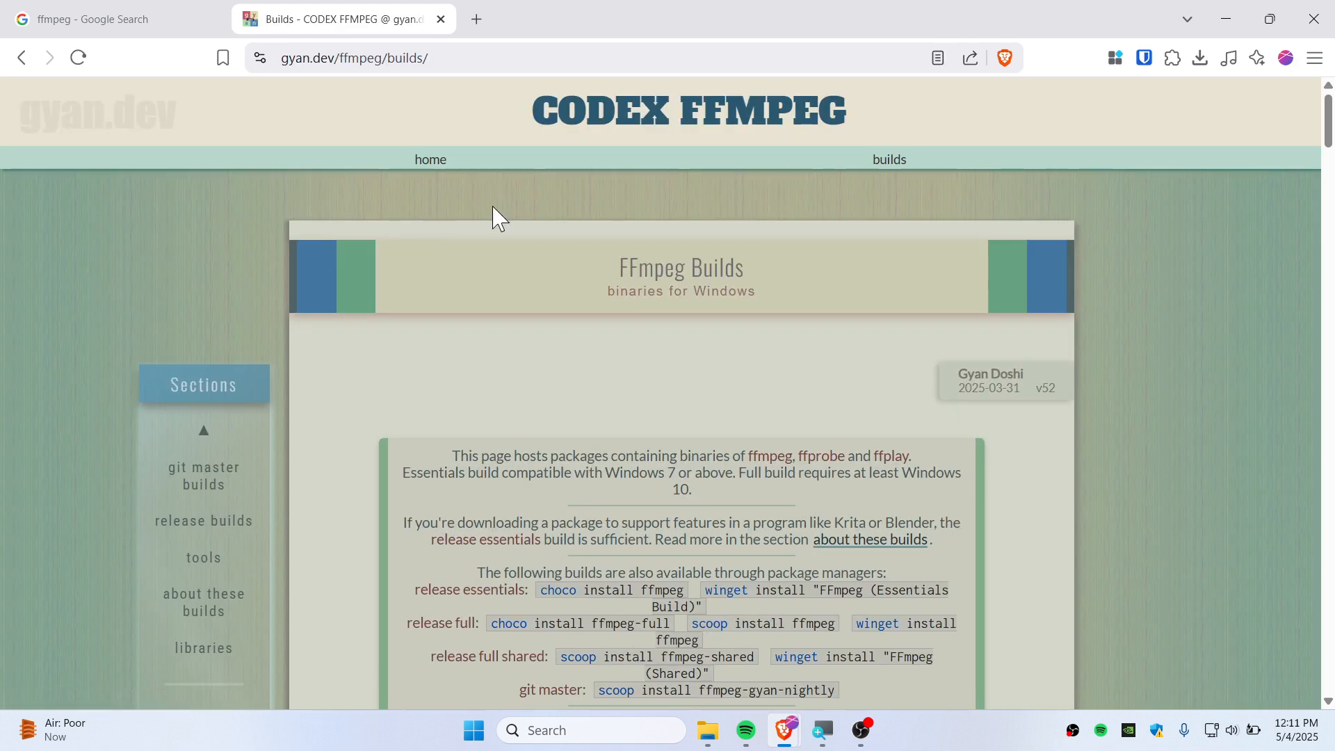
- Download ffmpeg-release-essentials.7z (7.1.1, 26.8 MB) from gyan.dev's release builds section
scroll("down", 3)
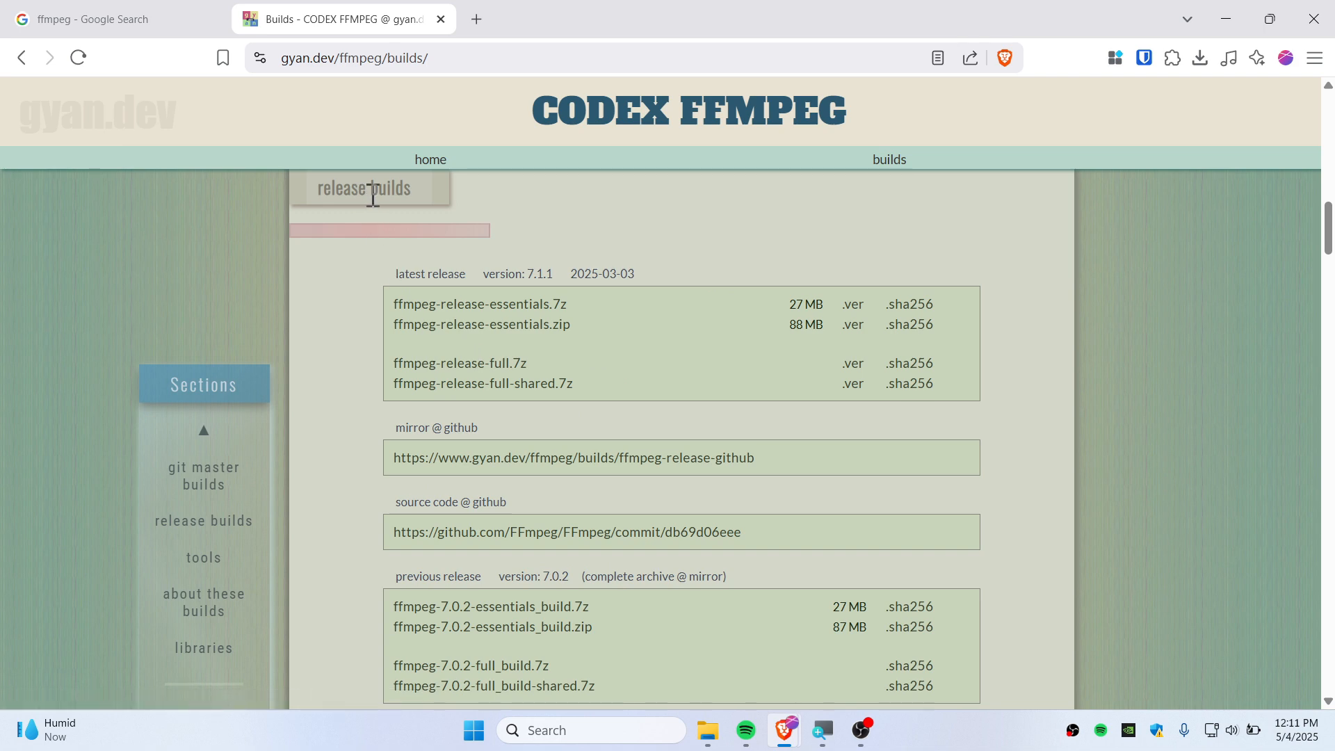
mouse_move(550, 306)
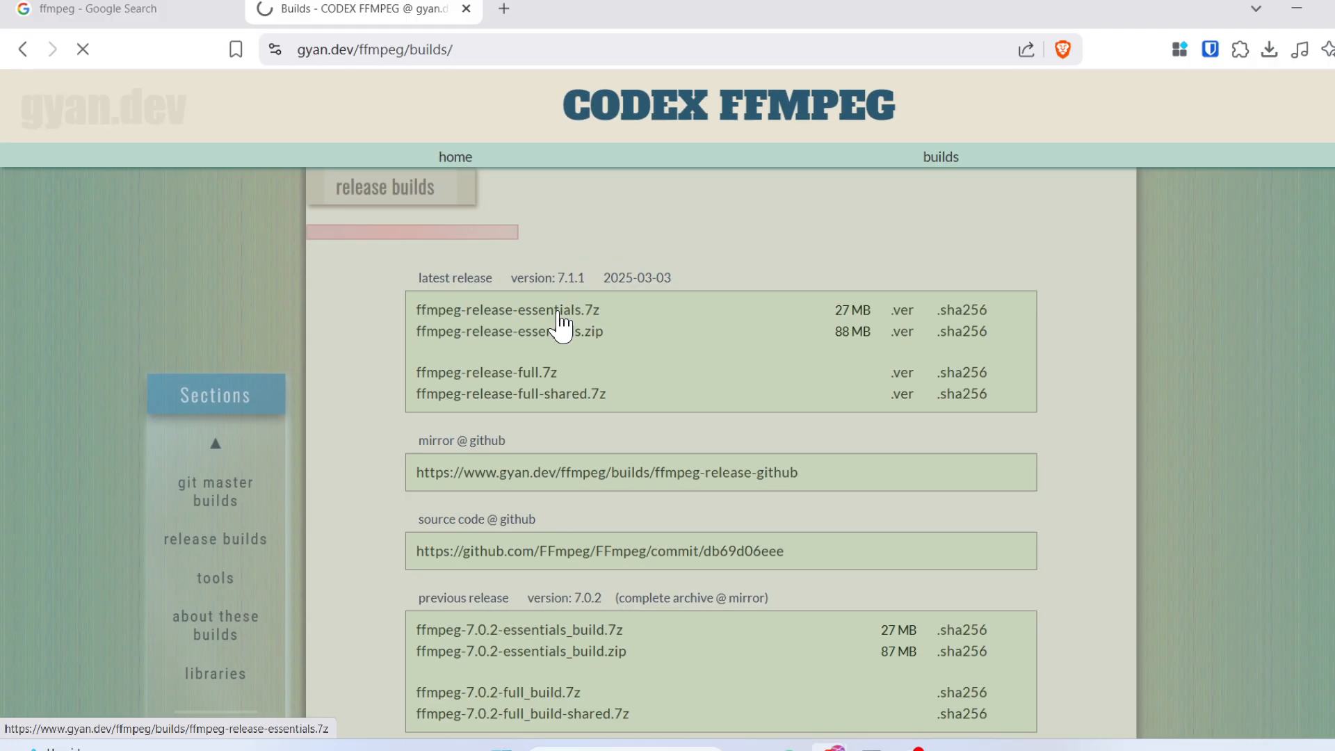
left_click(508, 308)
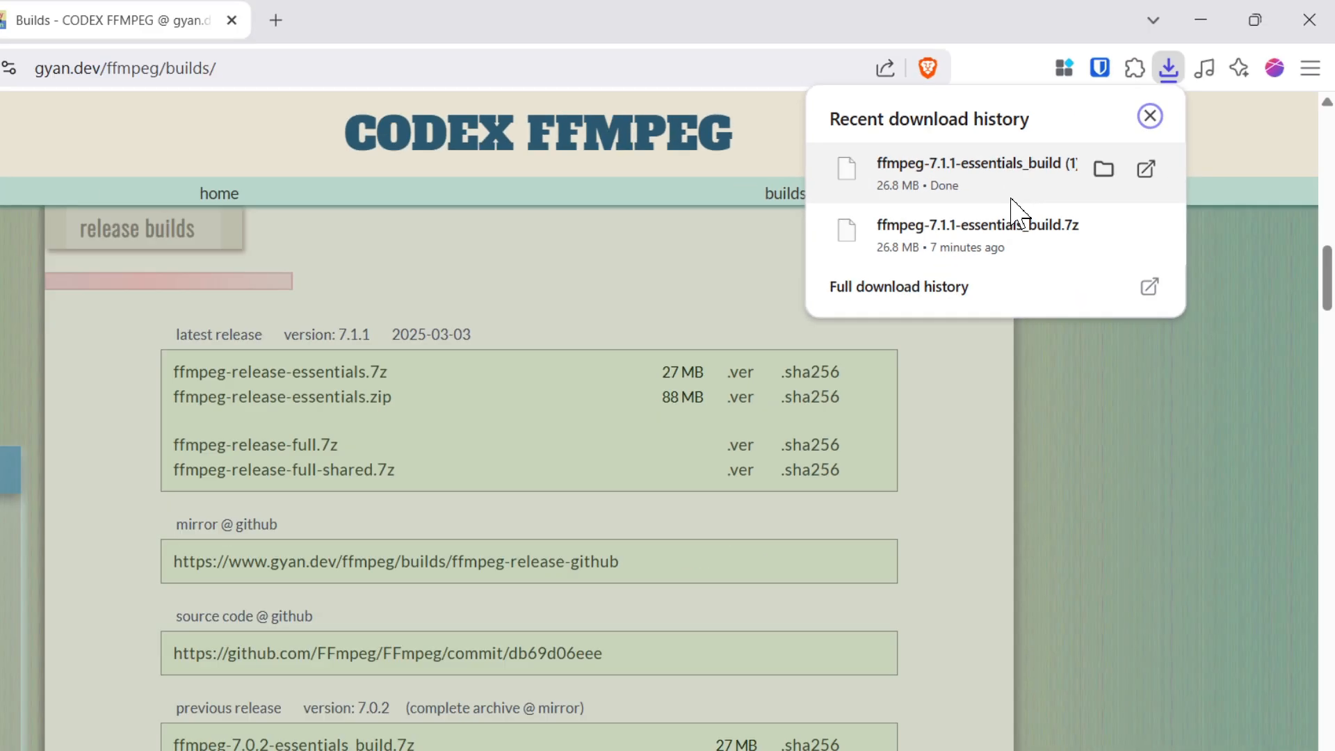
- Extract ffmpeg-7.1.1-essentials_build.7z into a folder in Downloads and open it
left_click(1102, 168)
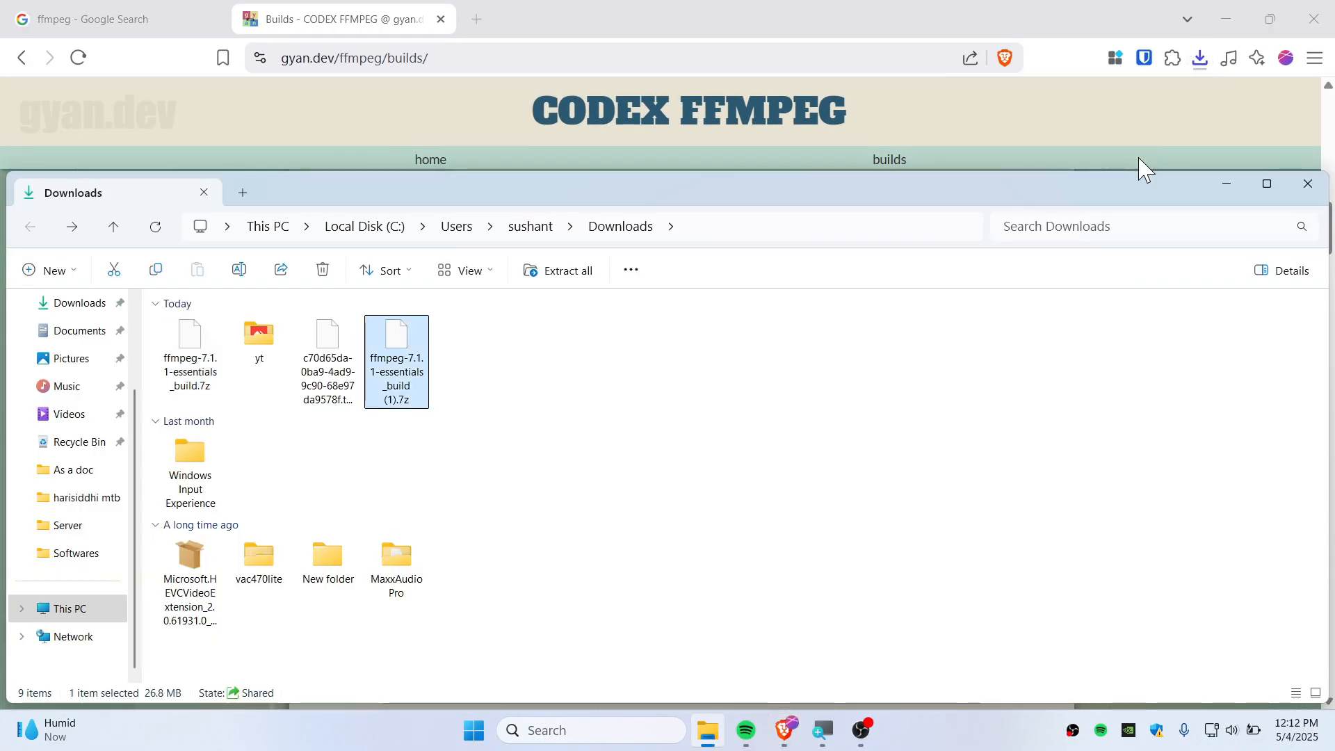
mouse_move(405, 353)
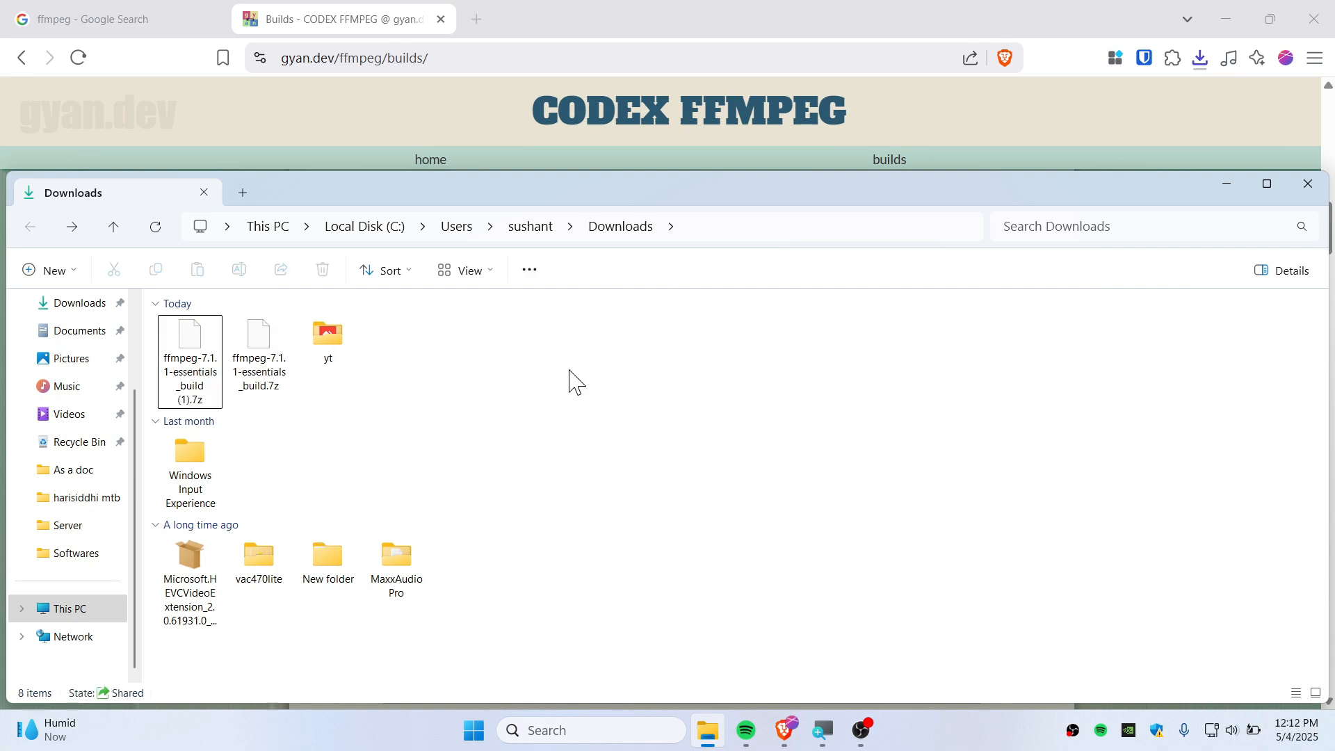
right_click(258, 350)
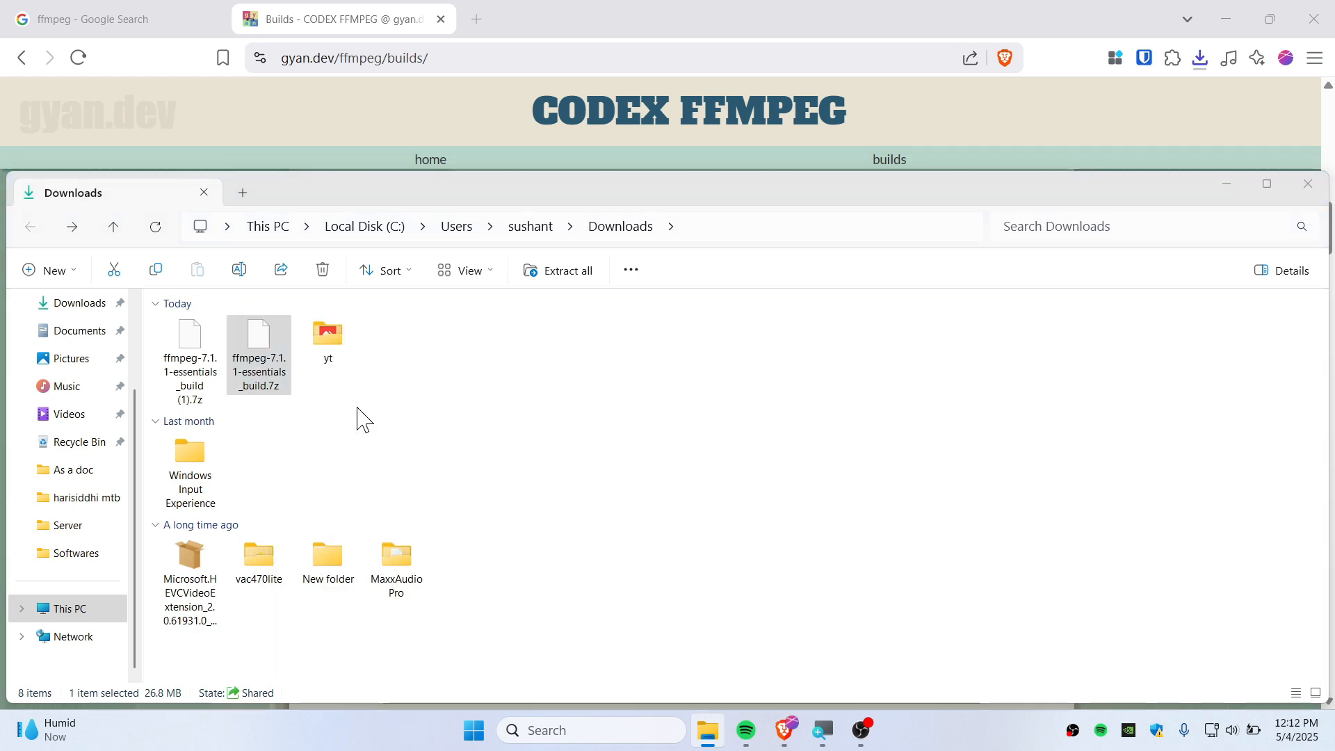
left_click(565, 270)
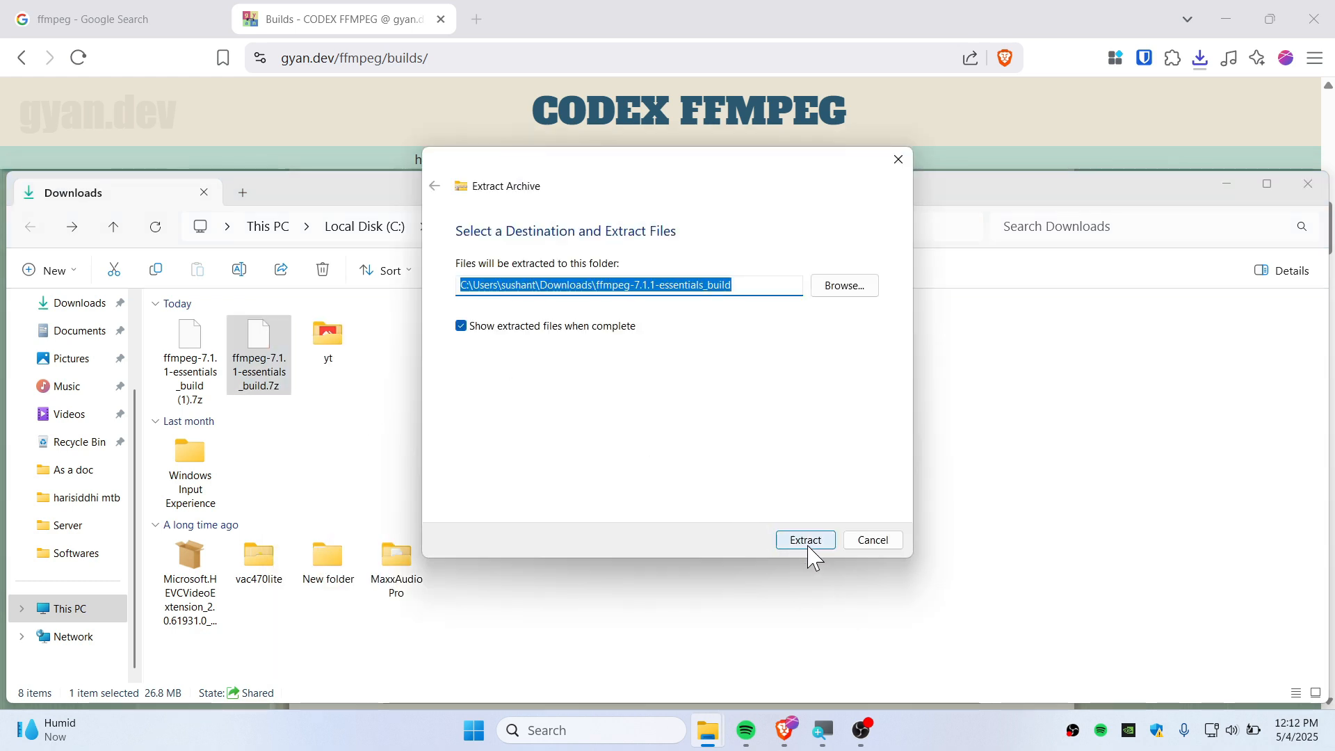
left_click(804, 540)
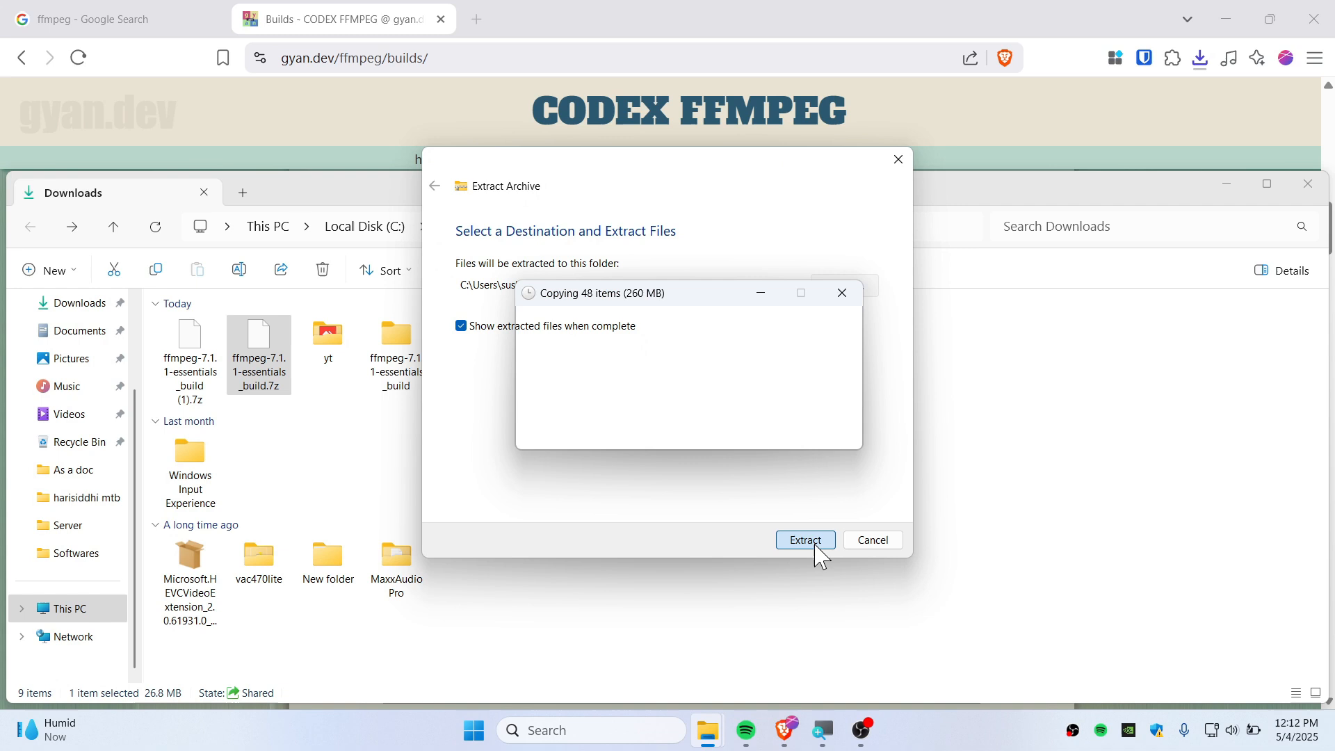
left_click(804, 540)
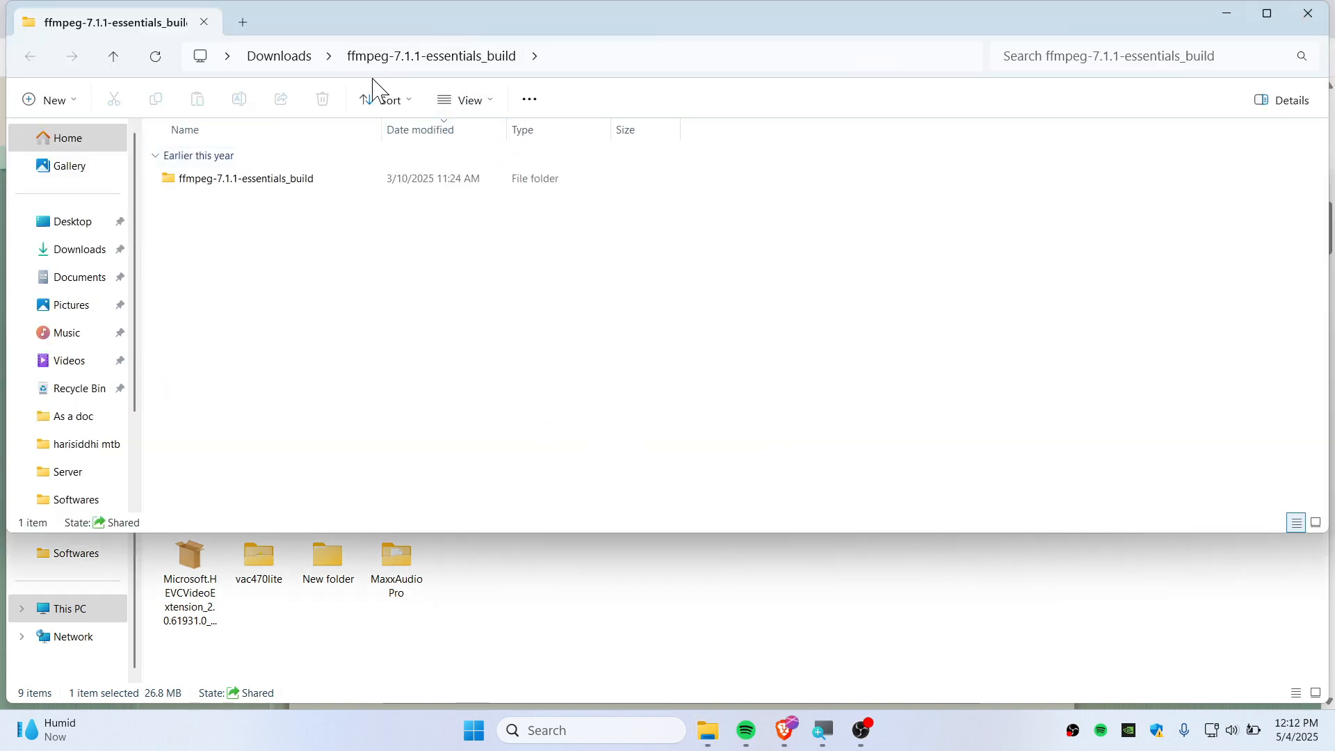
mouse_move(322, 72)
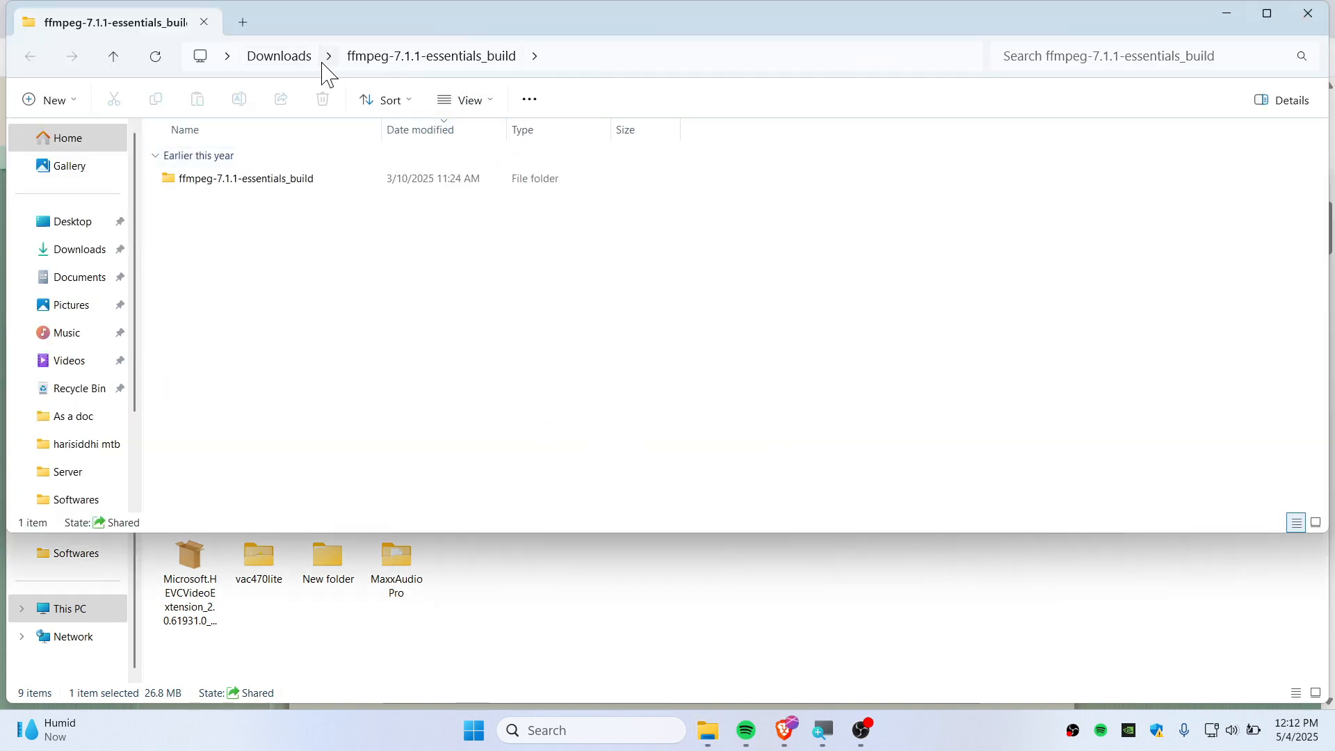
- Rename the inner build folder to ffmpeg and move it to the root of C:
double_click(246, 178)
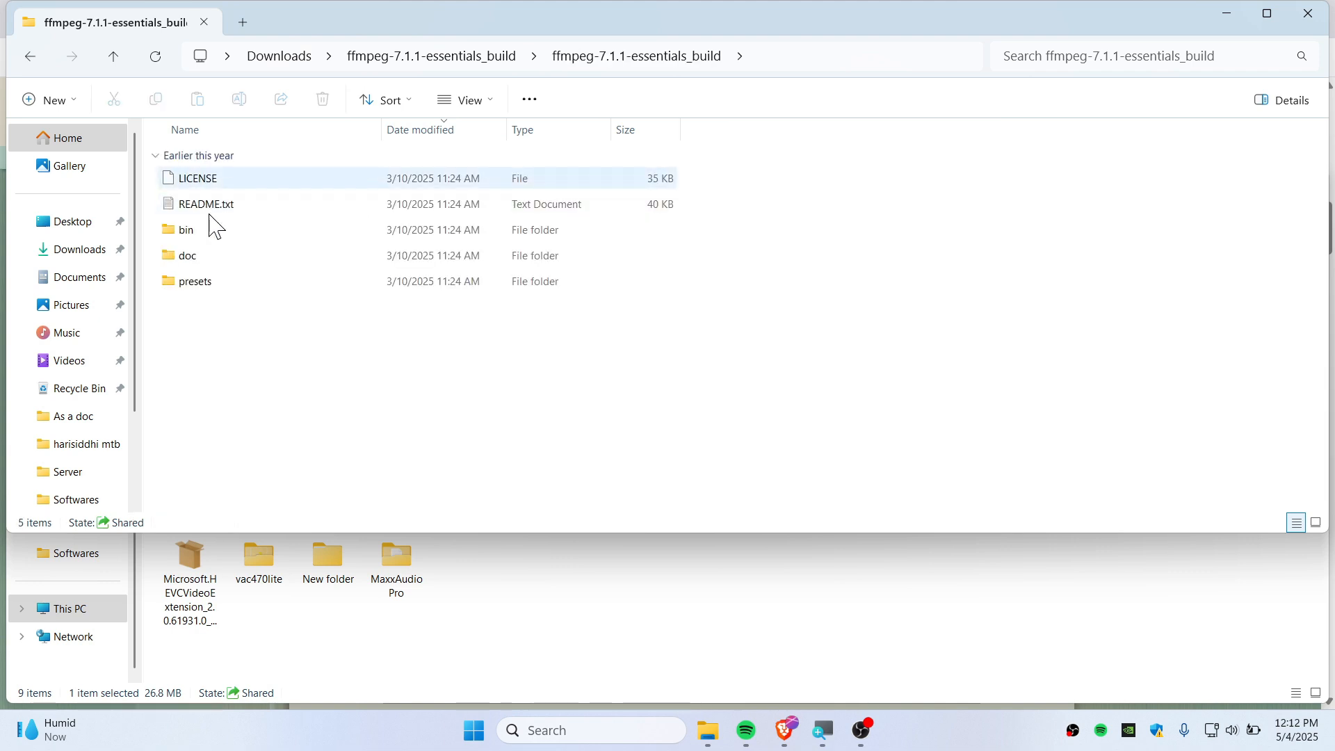
left_click(194, 281)
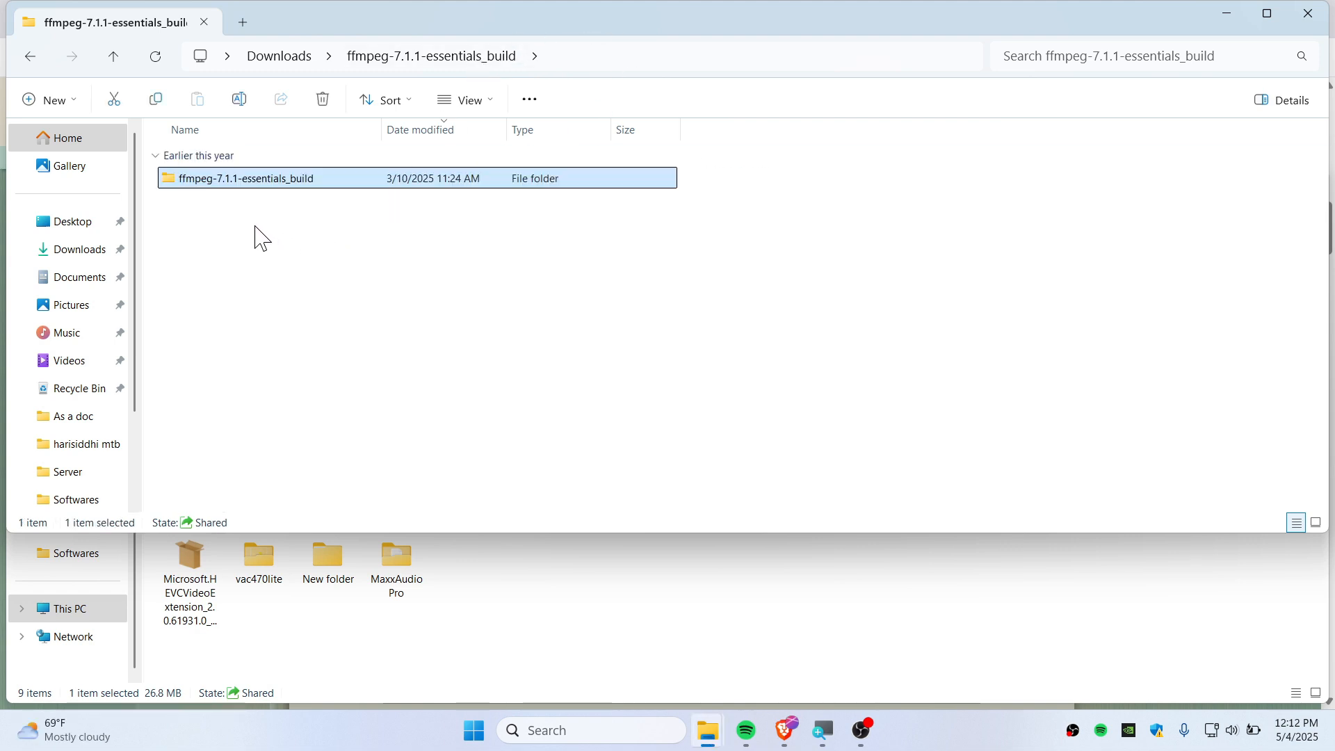
mouse_move(268, 239)
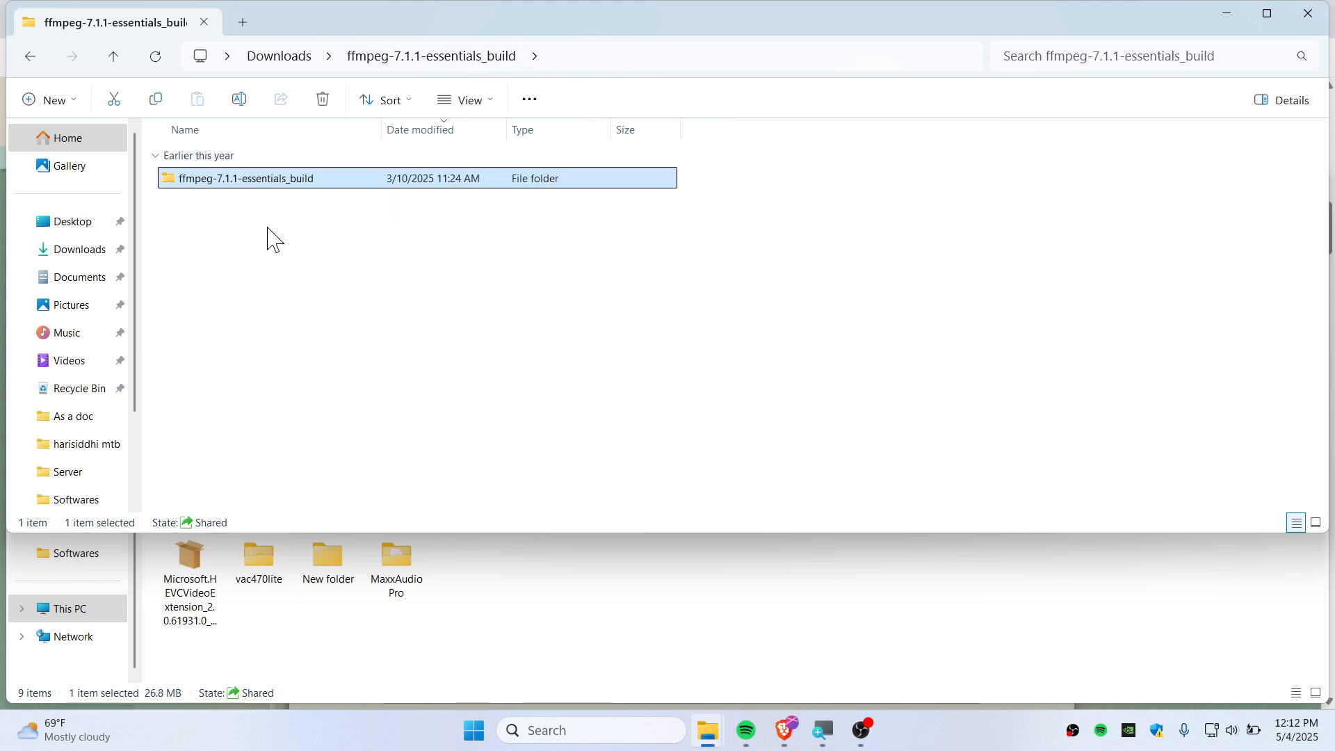
key("F2")
type("ffmpeg")
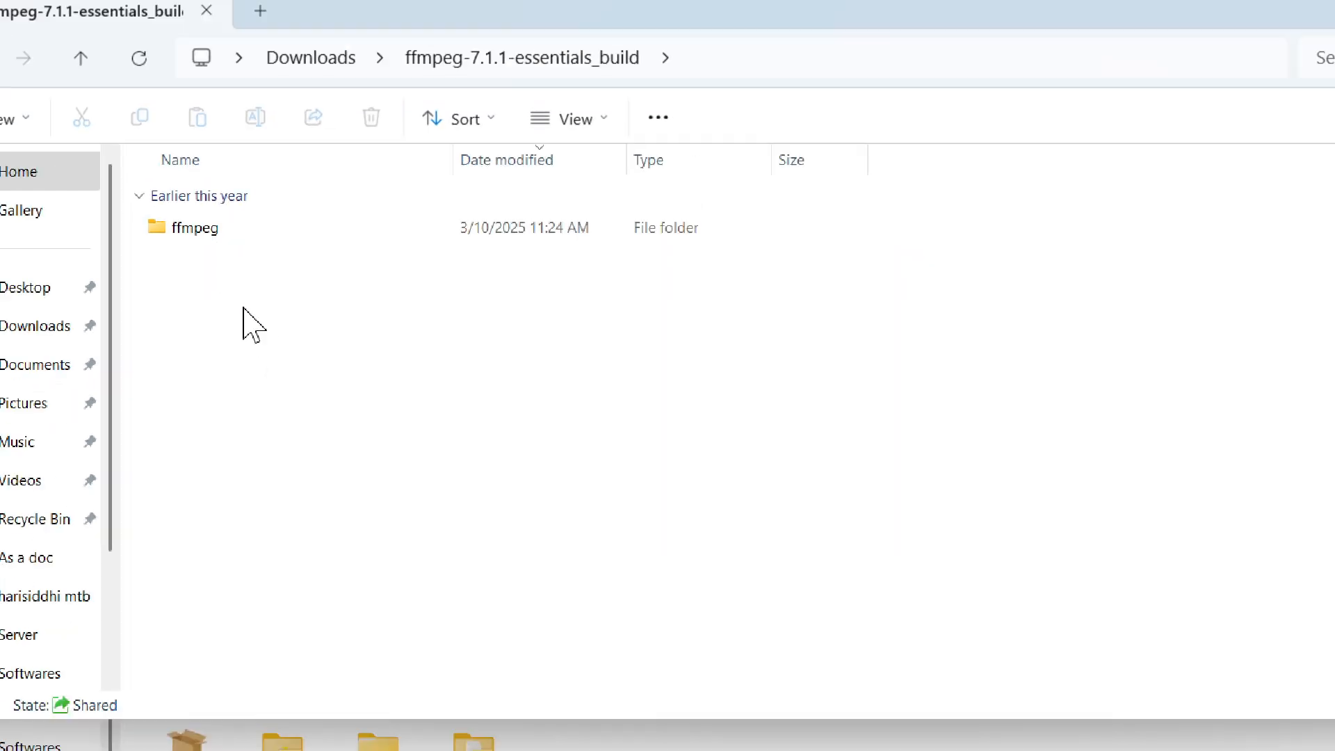
right_click(193, 227)
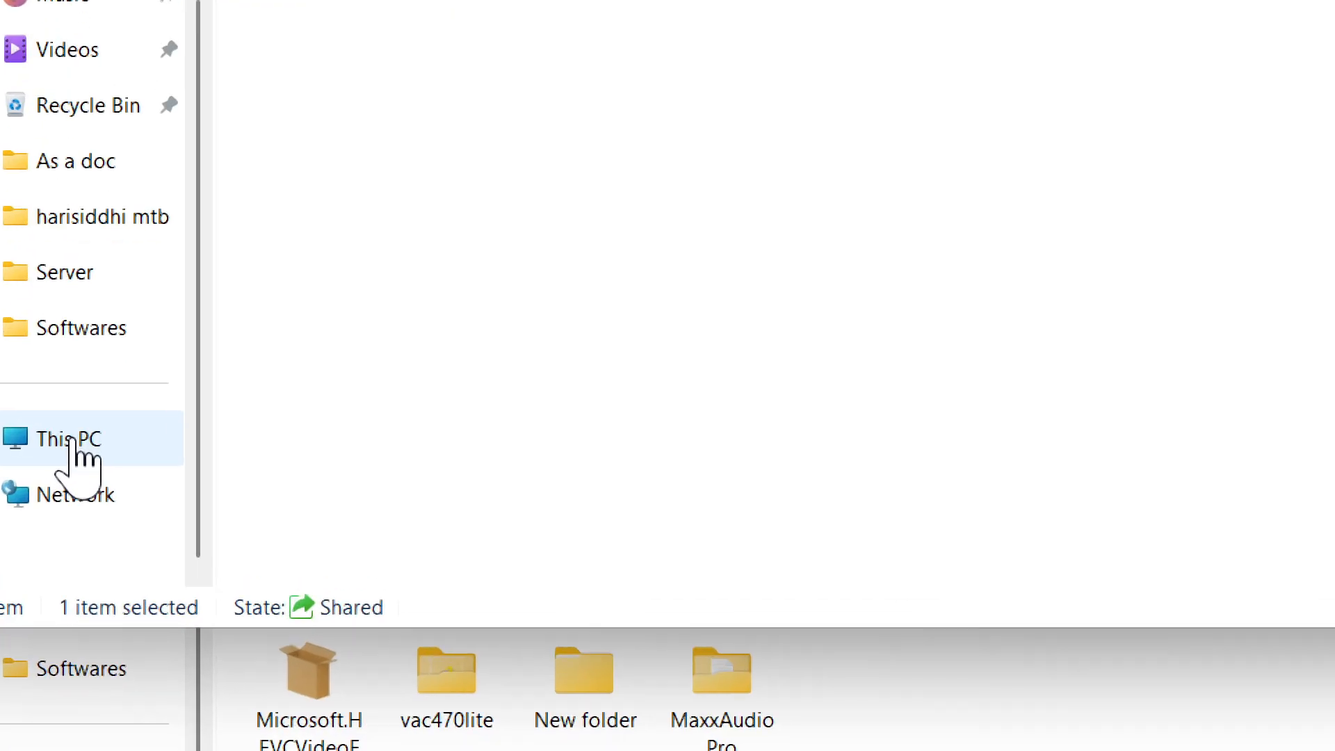
left_click(67, 438)
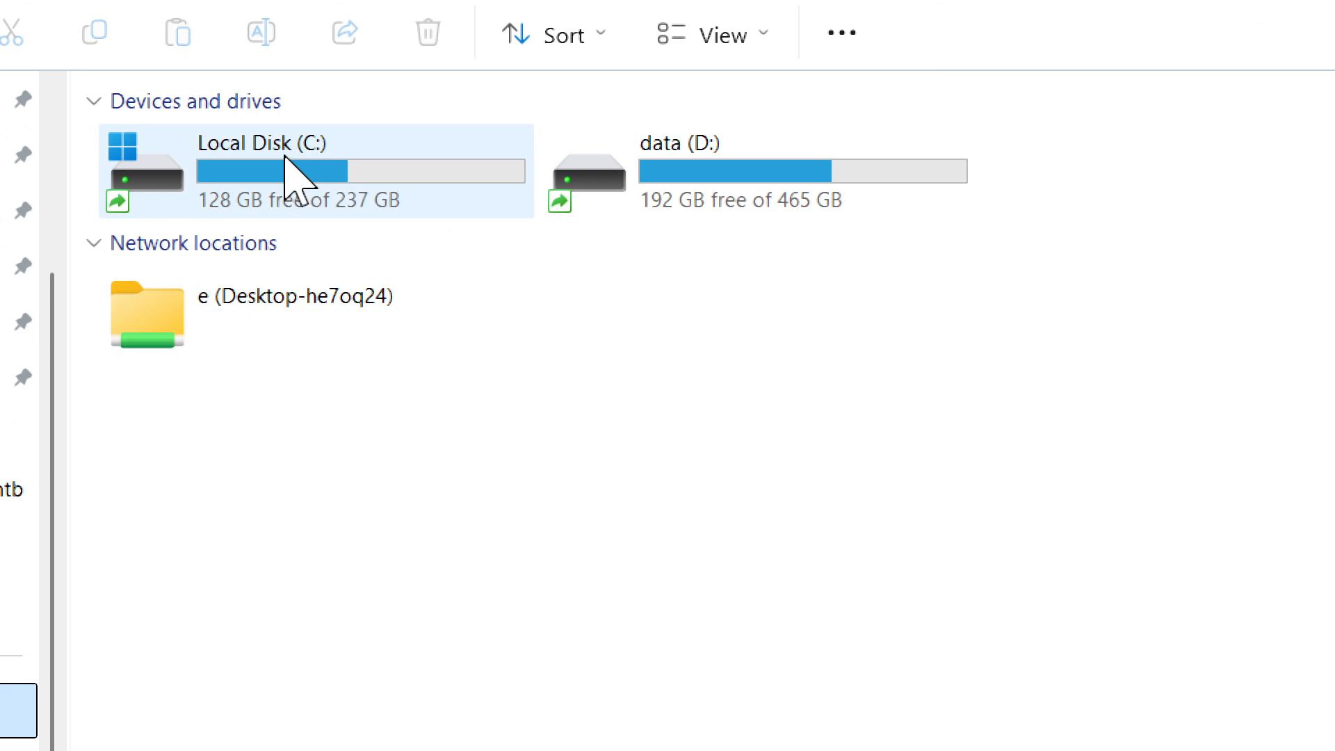
double_click(262, 142)
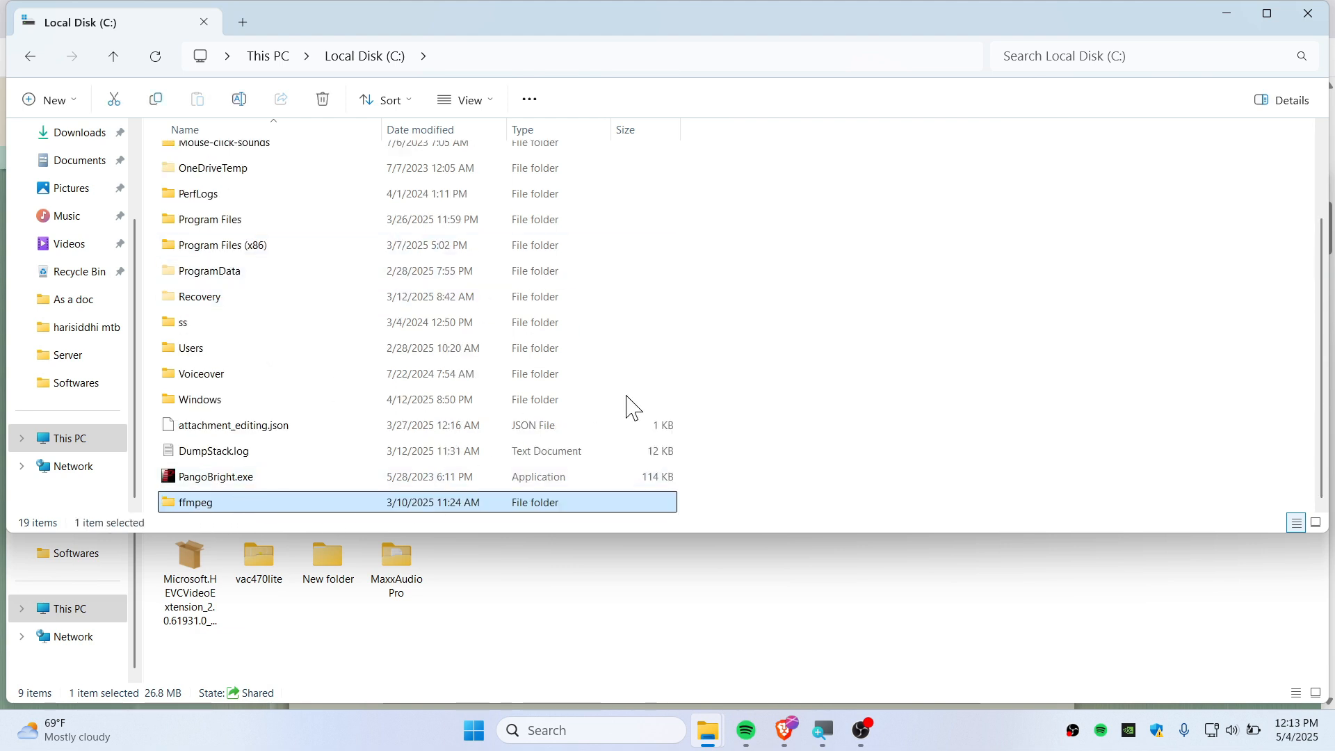
mouse_move(447, 524)
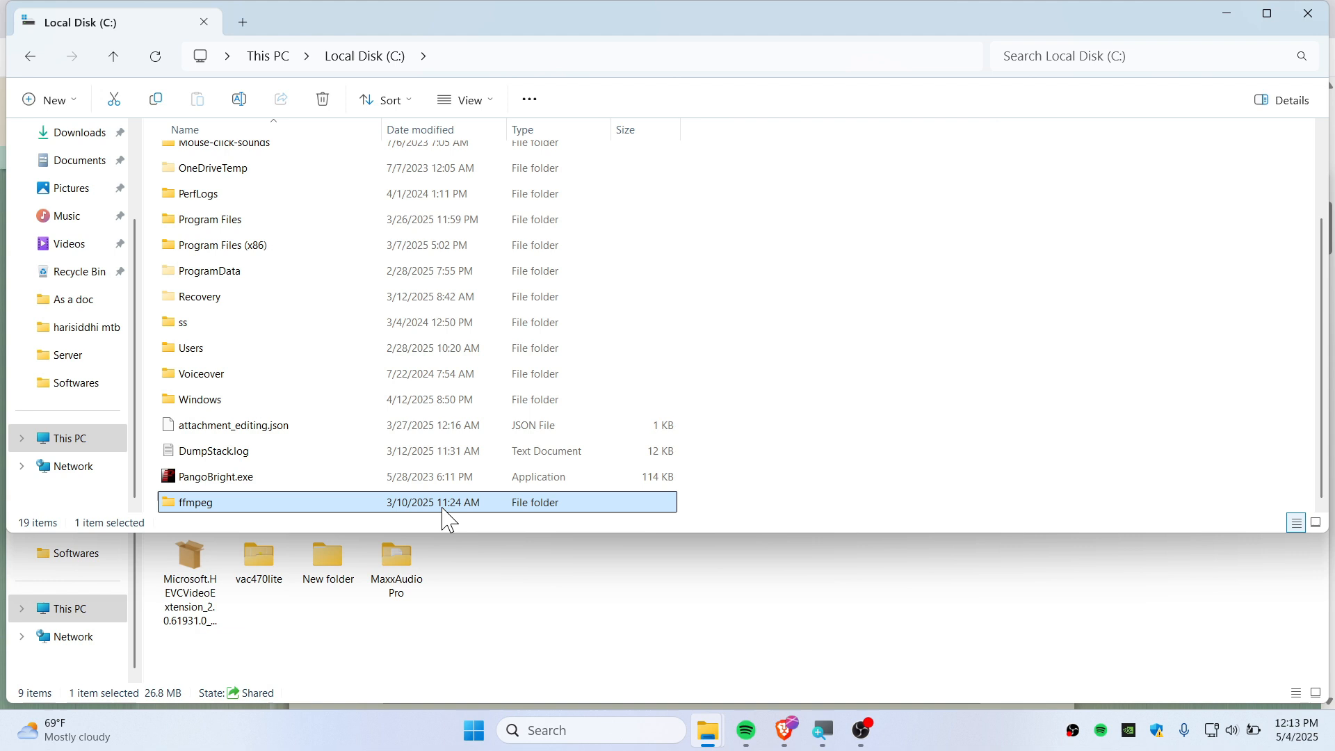
type("sysdm.cpl")
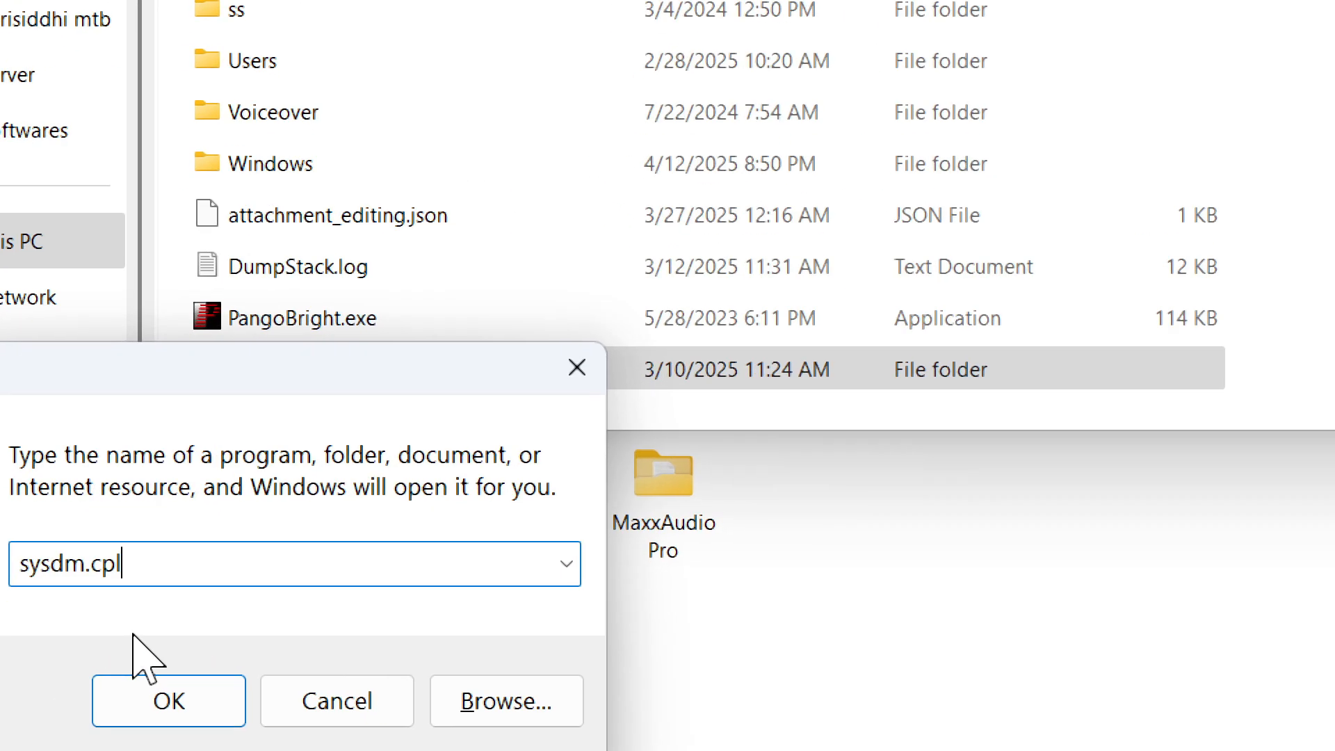
- Run sysdm.cpl and go through Advanced and Environment Variables to edit Path
left_click(167, 700)
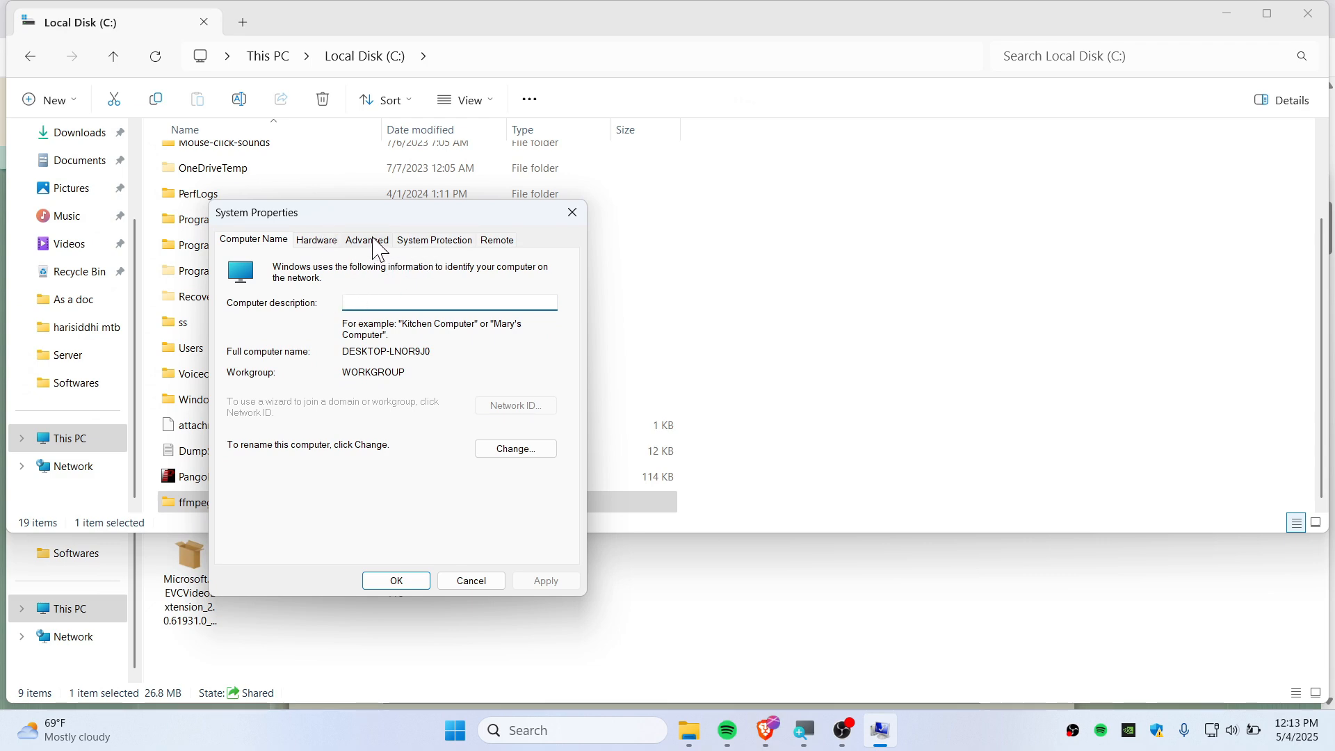
left_click(366, 239)
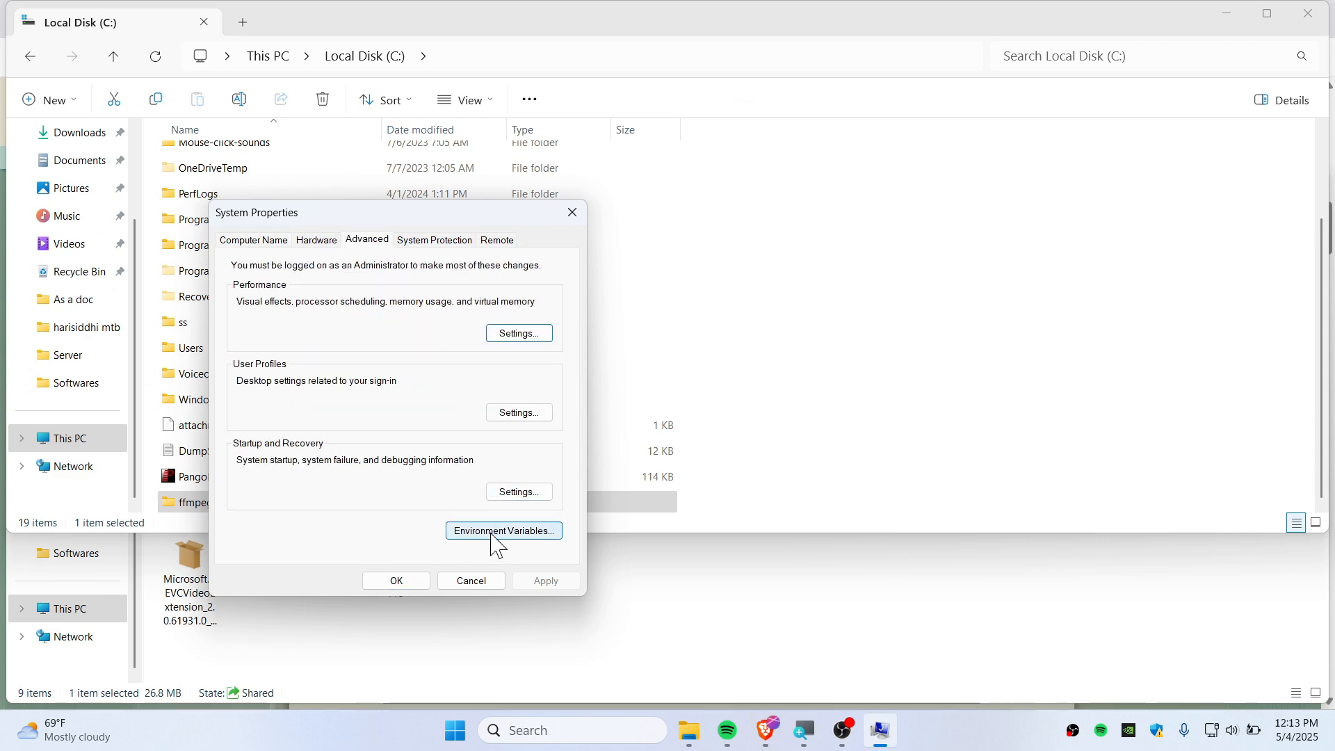
left_click(502, 531)
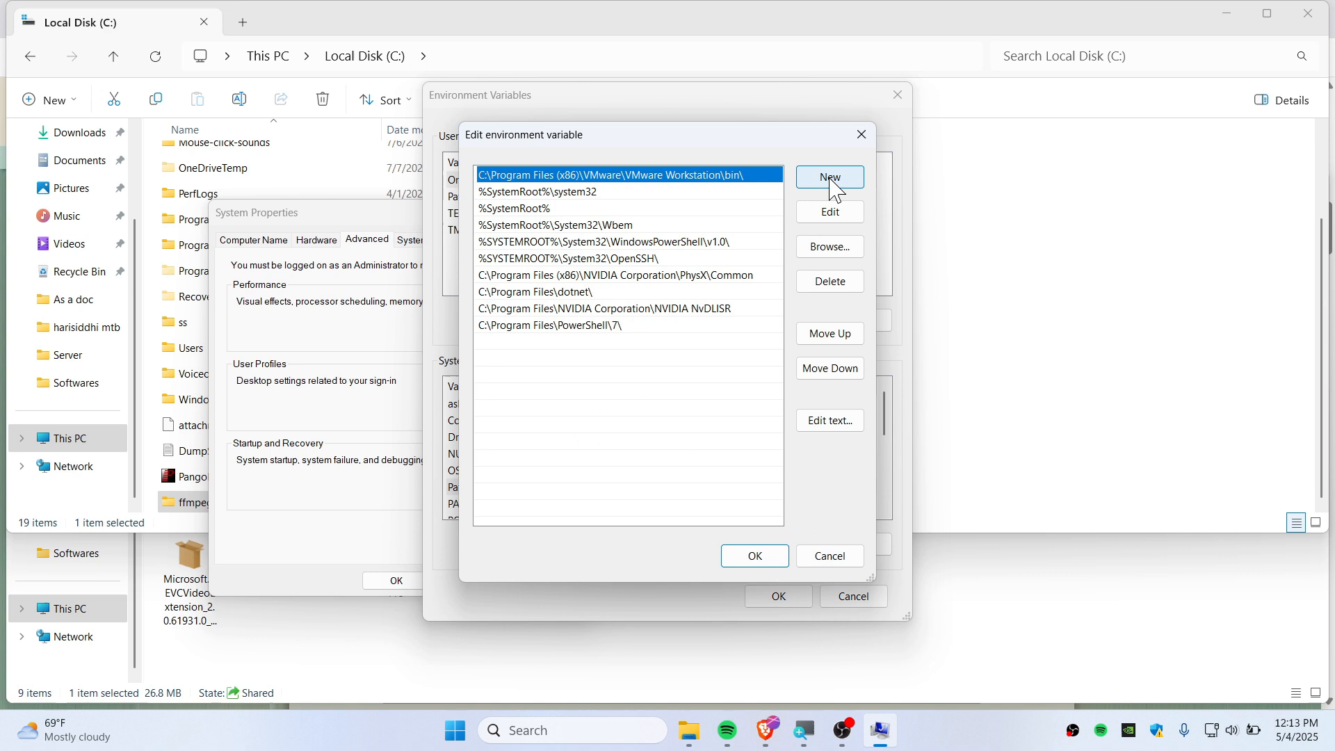
- Add a new Path entry using C:\ffmpeg\bin copied from File Explorer's address bar
left_click(828, 177)
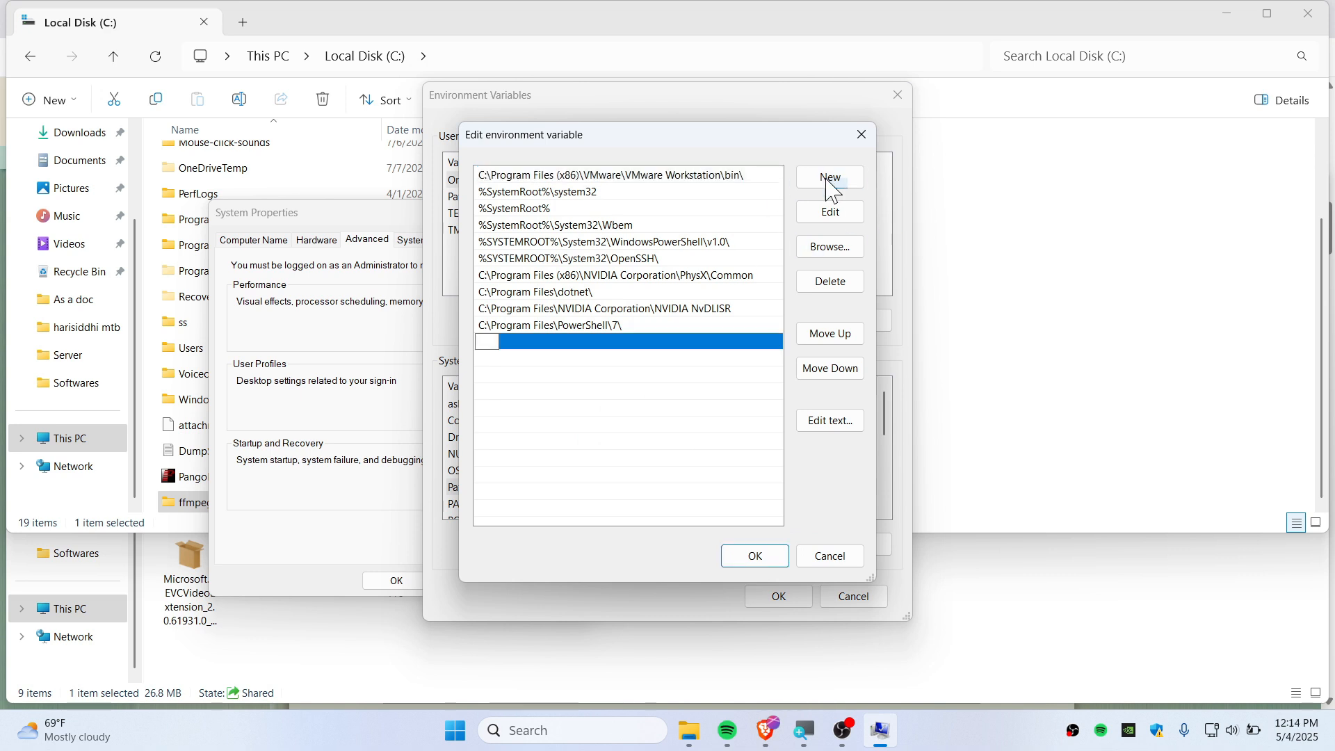
left_click(182, 502)
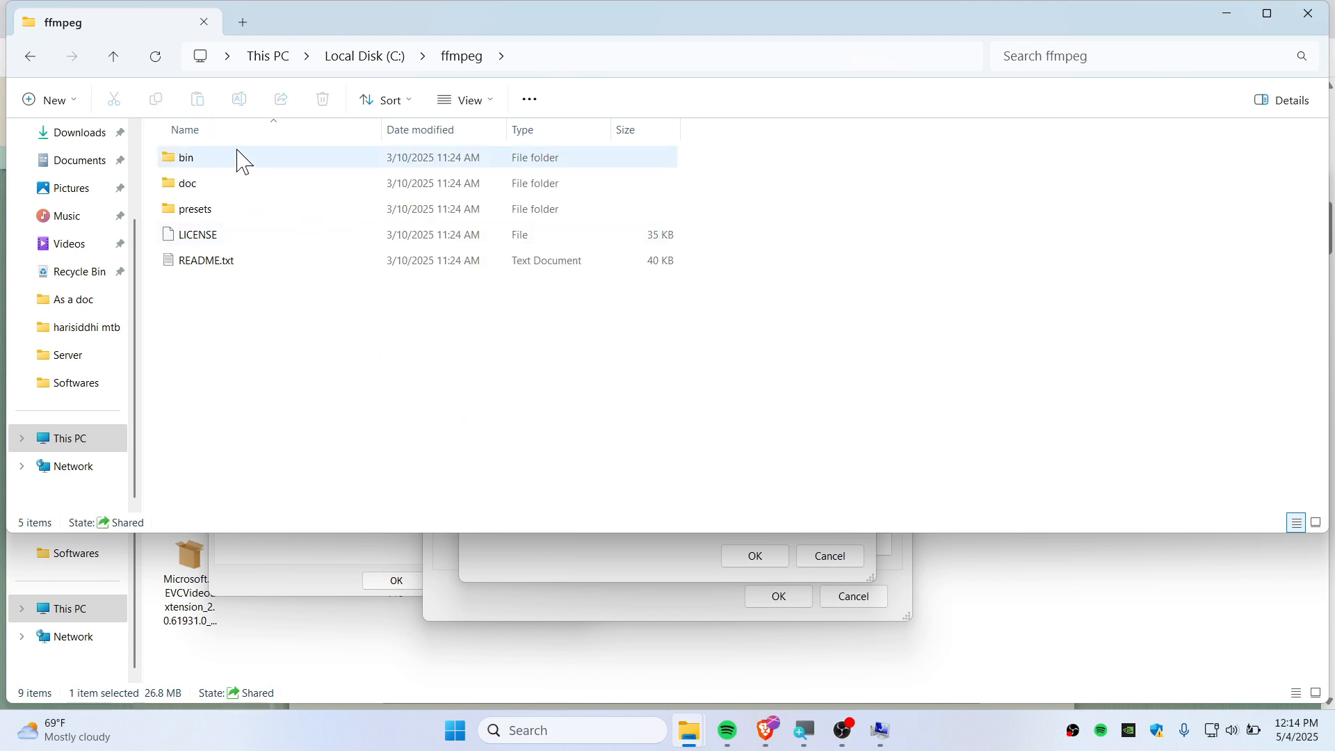
double_click(186, 157)
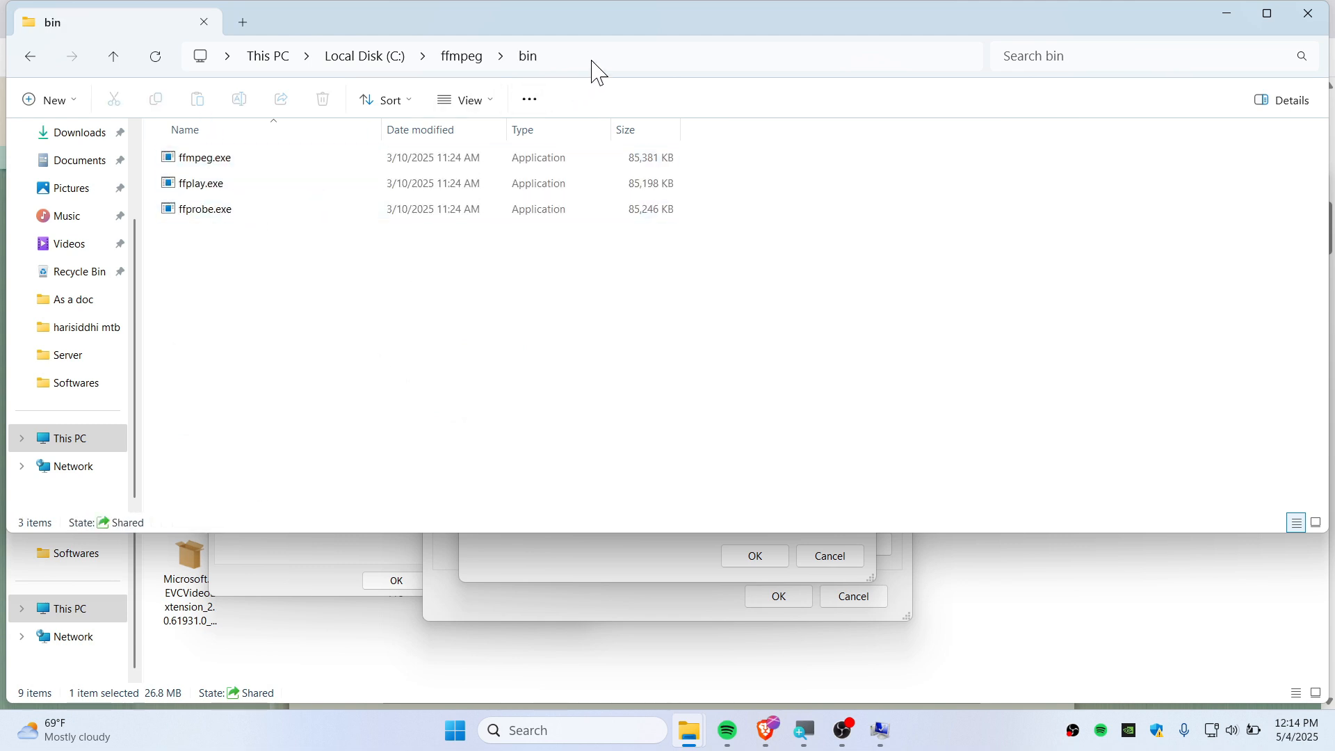
left_click(579, 56)
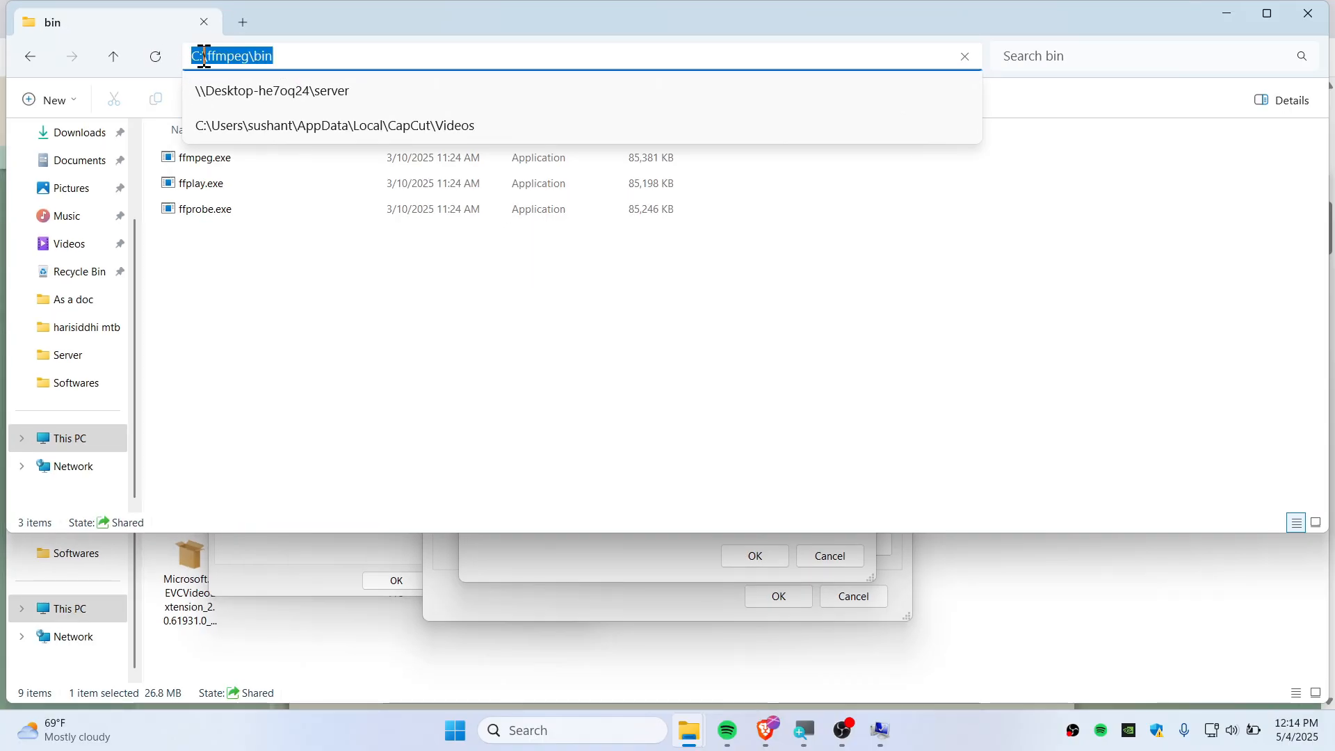
right_click(234, 56)
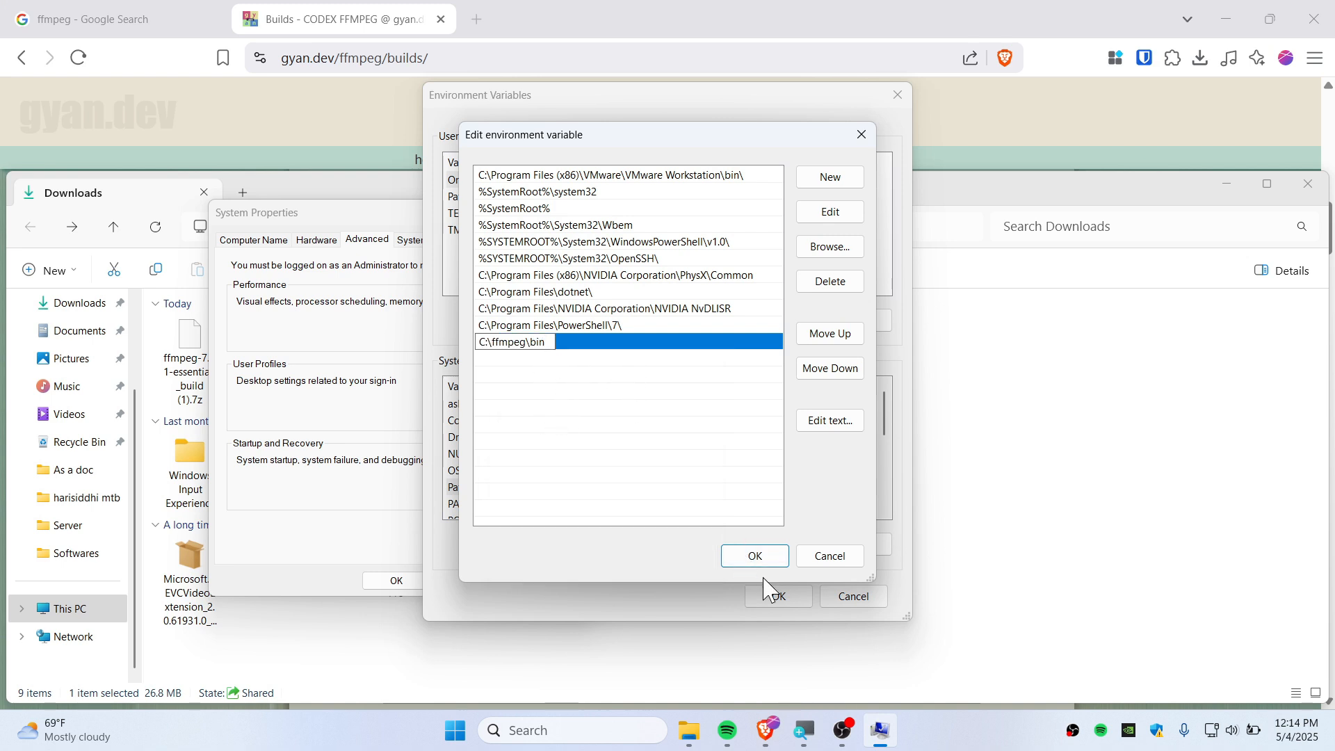
- Confirm the Path change with OK and close the System Properties dialogs
left_click(752, 555)
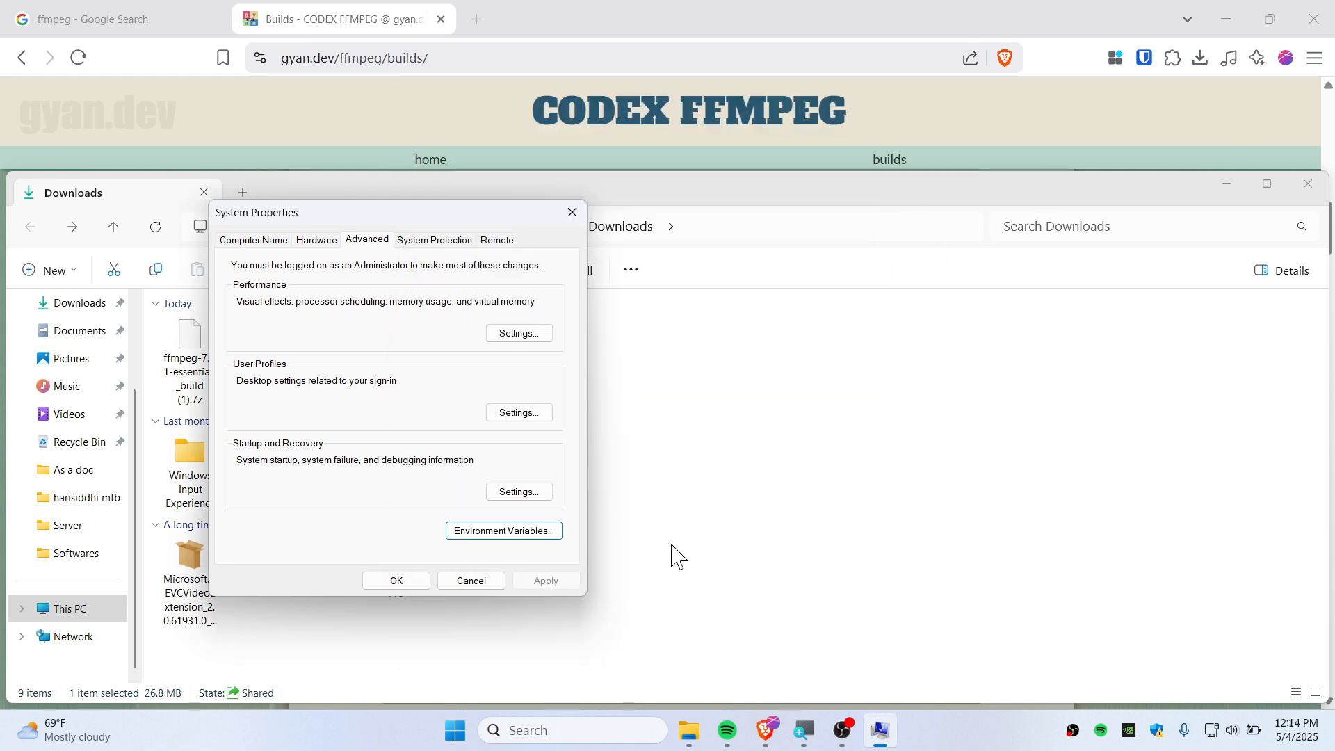
left_click(470, 580)
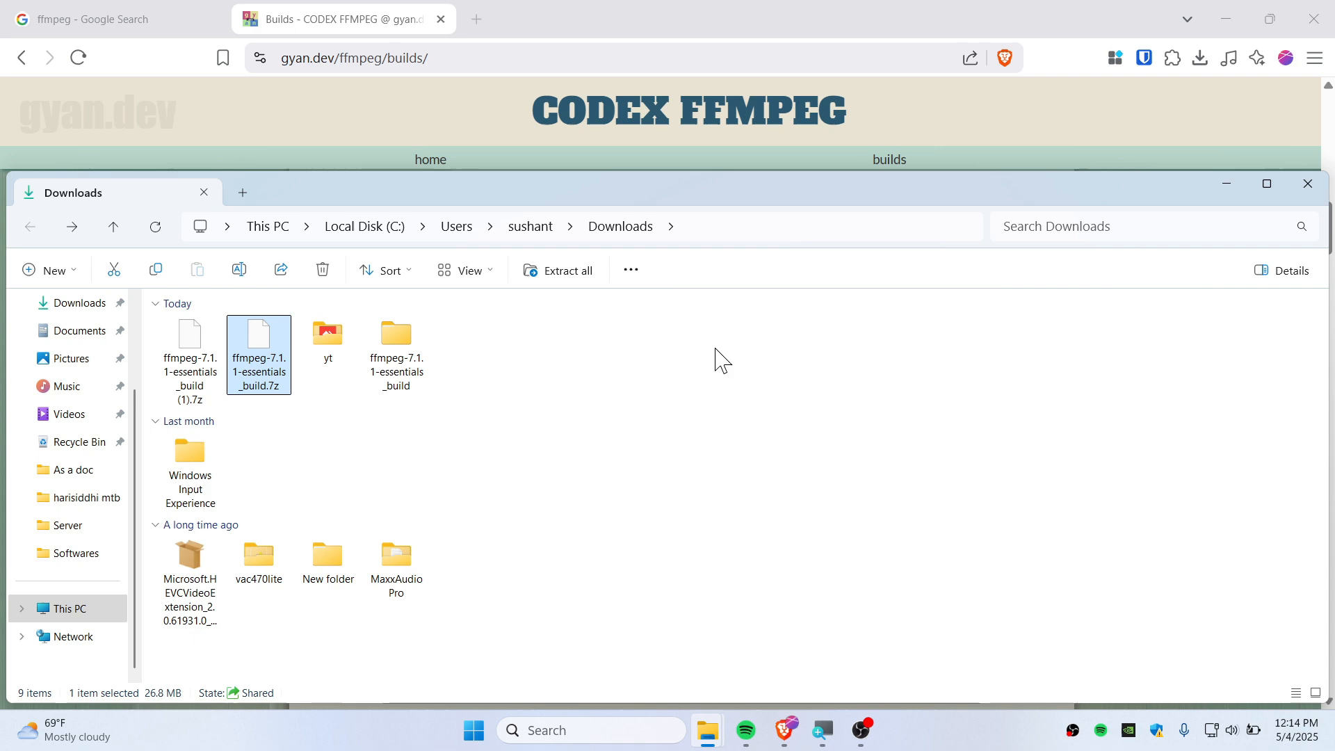
- Open Command Prompt from Start and run ffmpeg -version to show the 7.1.1 build
type("cmd")
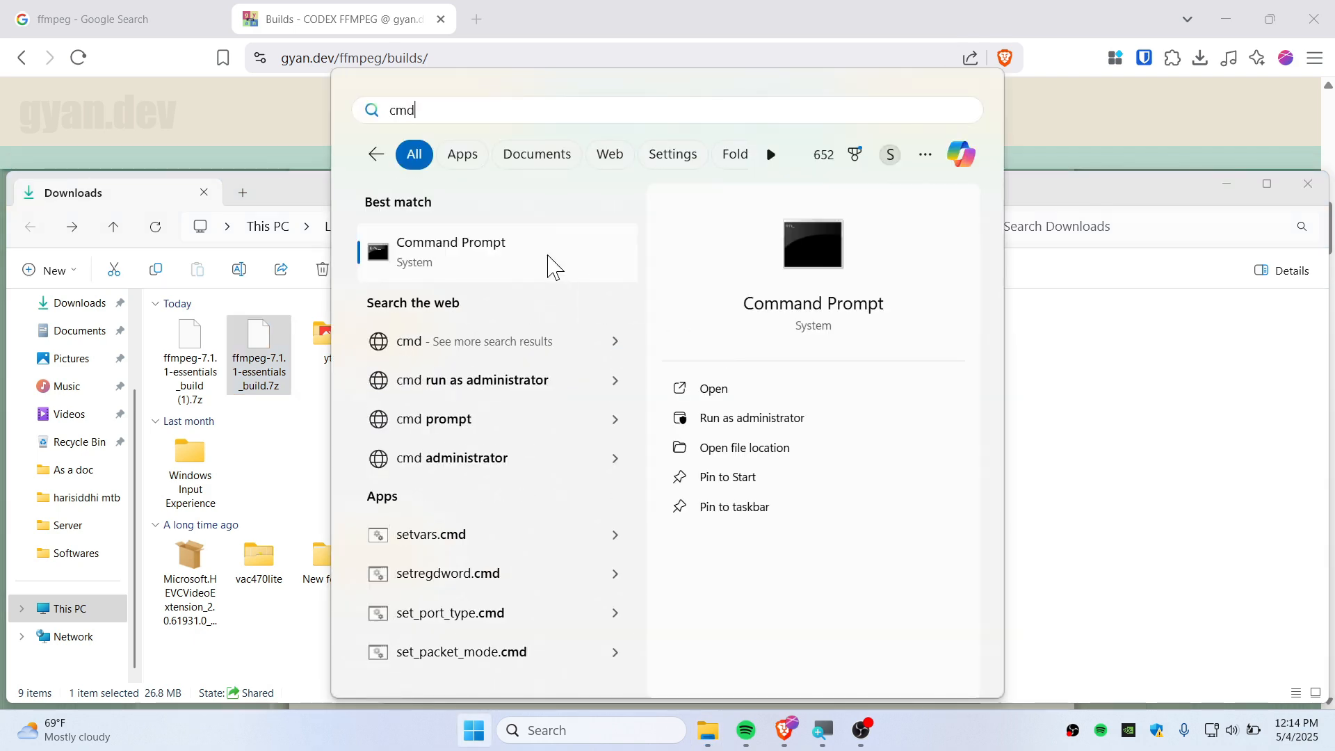
left_click(751, 417)
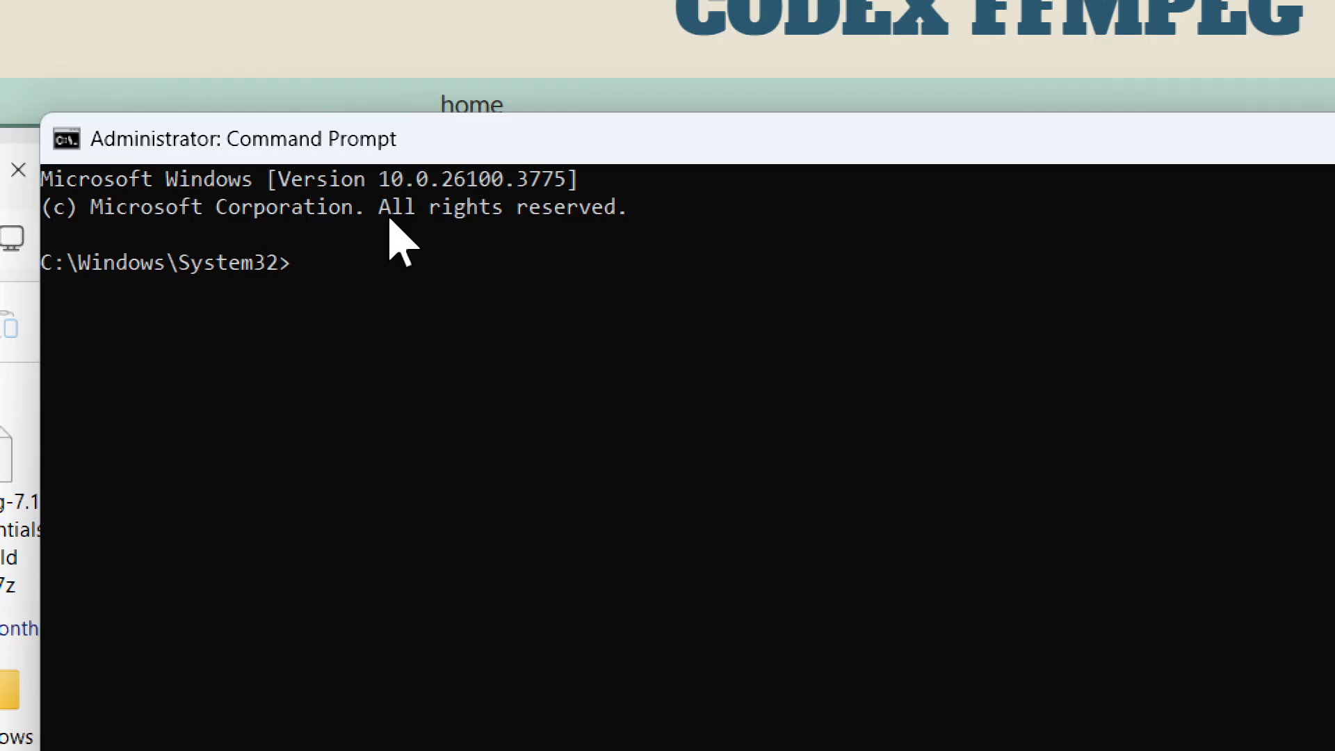
type("ffmpeg --version")
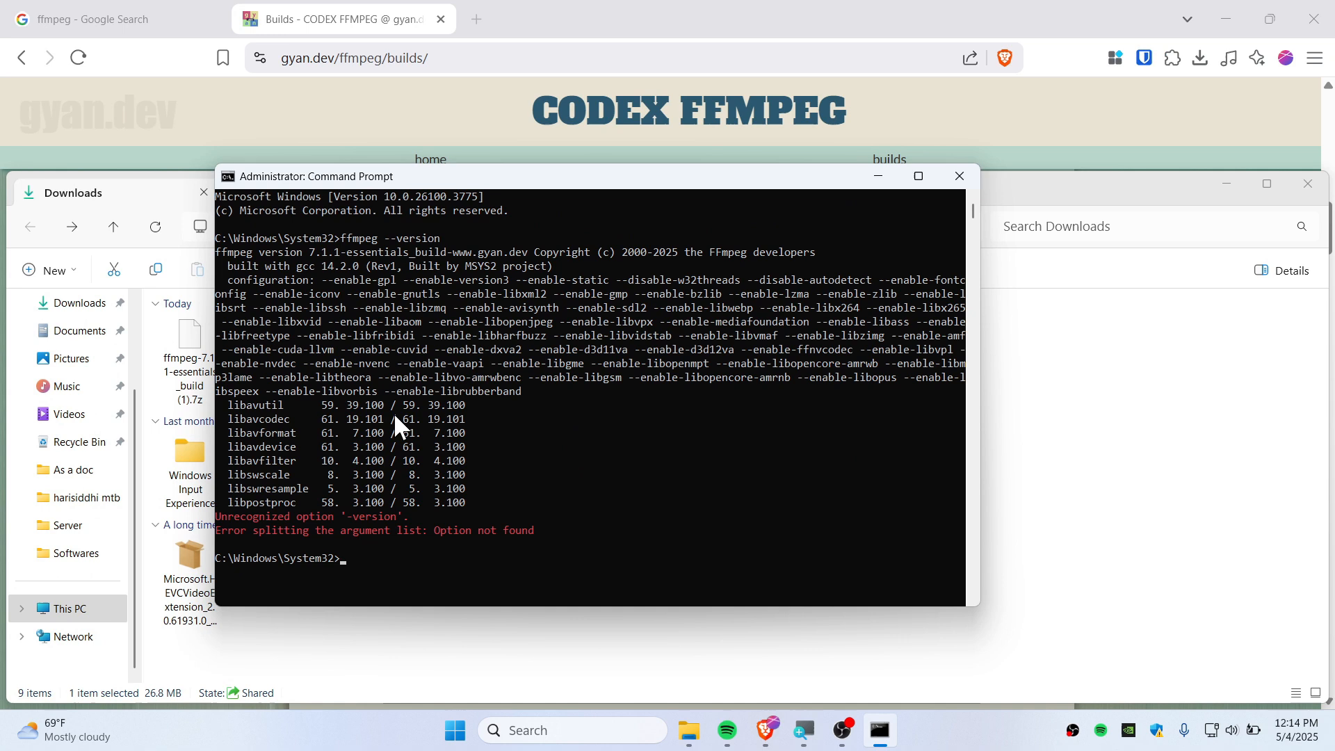
mouse_move(368, 551)
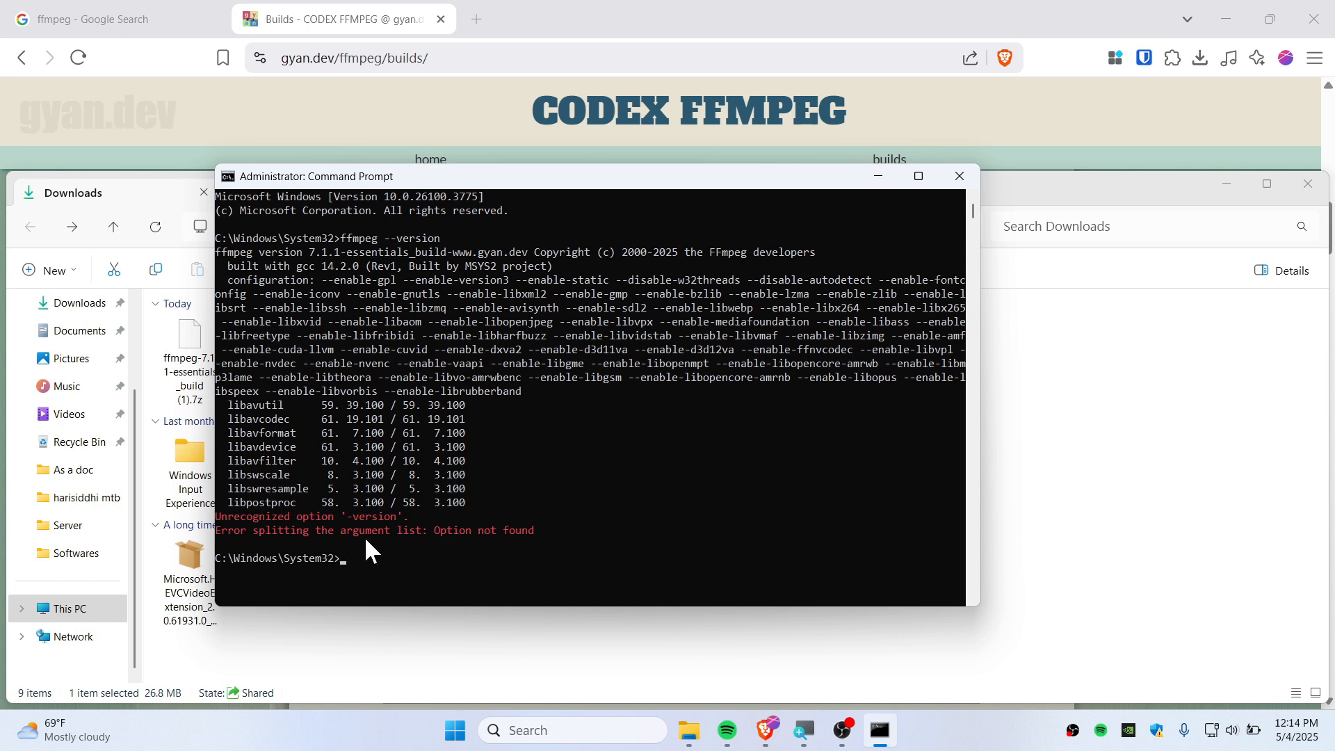
type("ffmpeg --version")
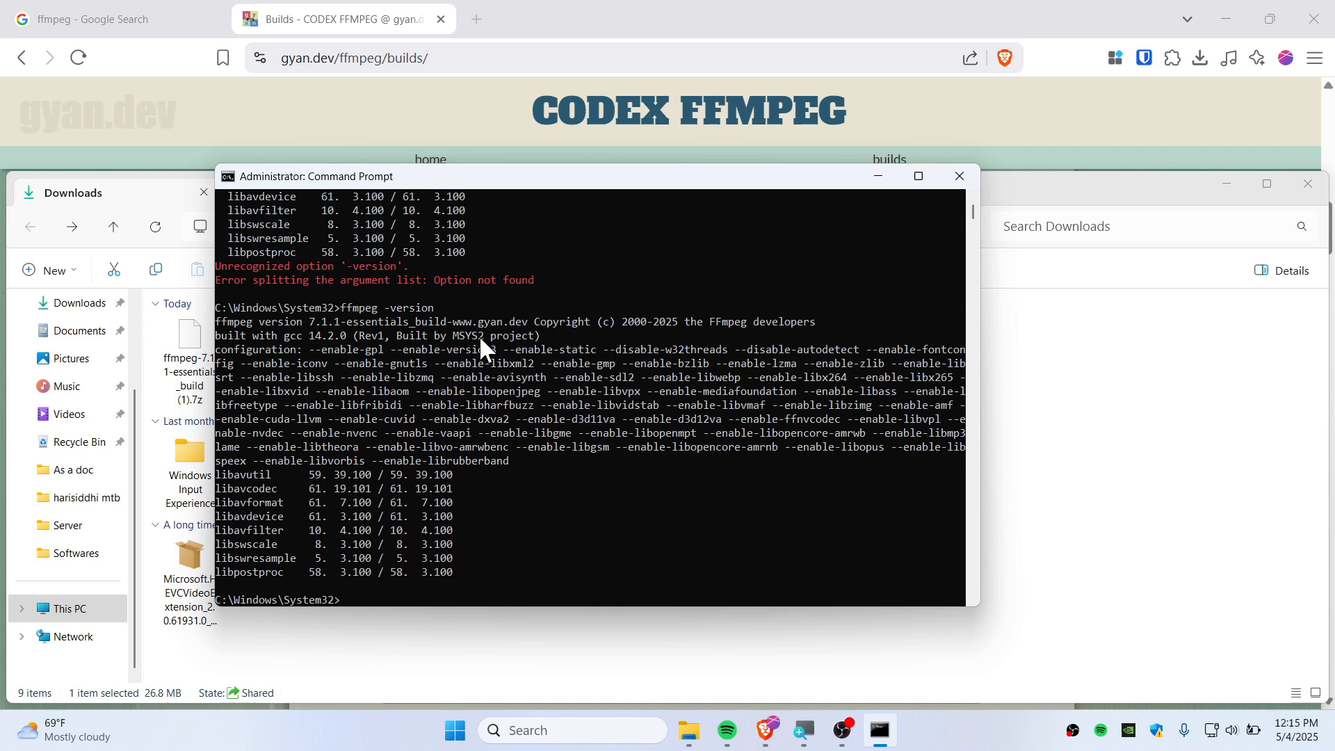
mouse_move(475, 339)
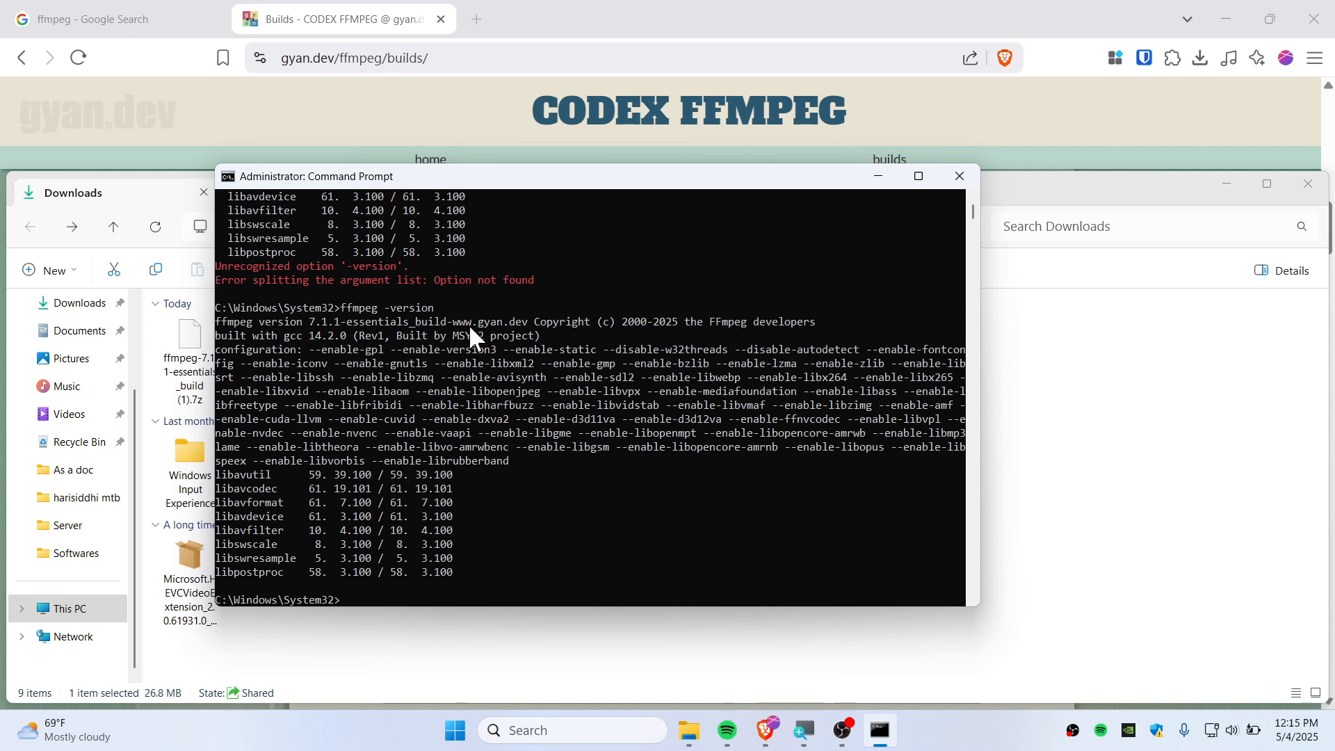